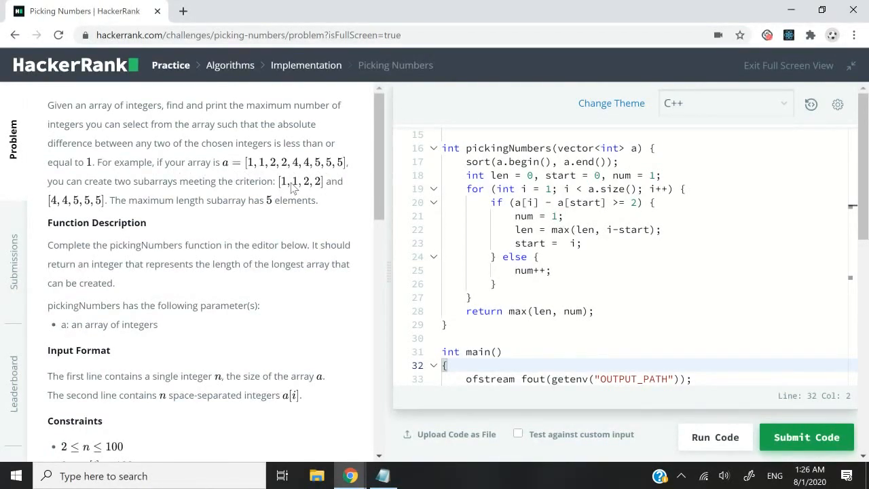
mouse_move(216, 142)
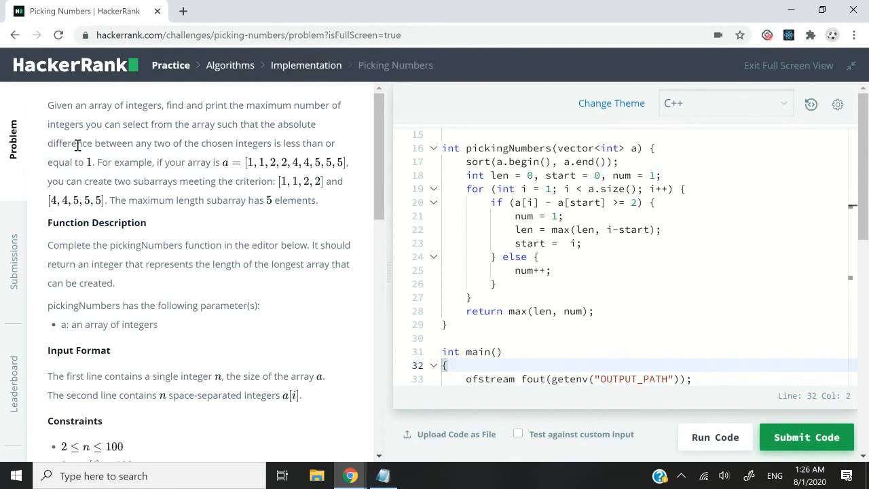
Step: Highlight the condition that the chosen integers differ by at most 1
drag(47, 144, 270, 143)
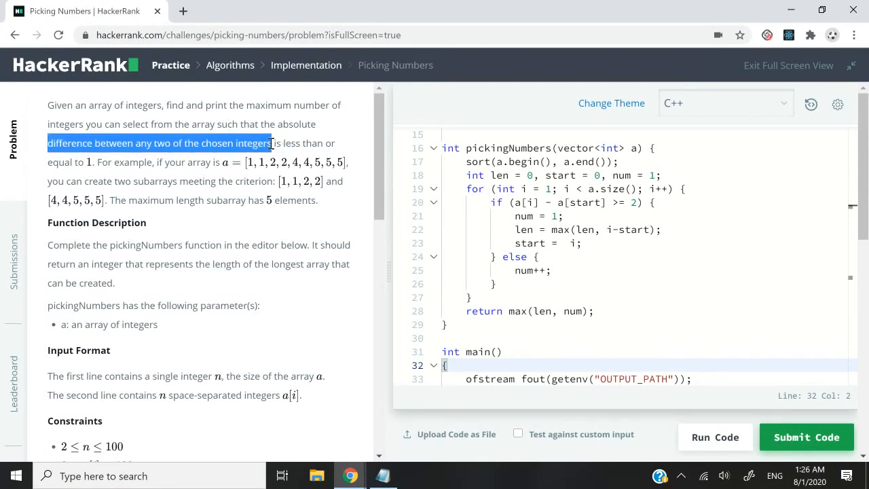
drag(270, 142, 343, 142)
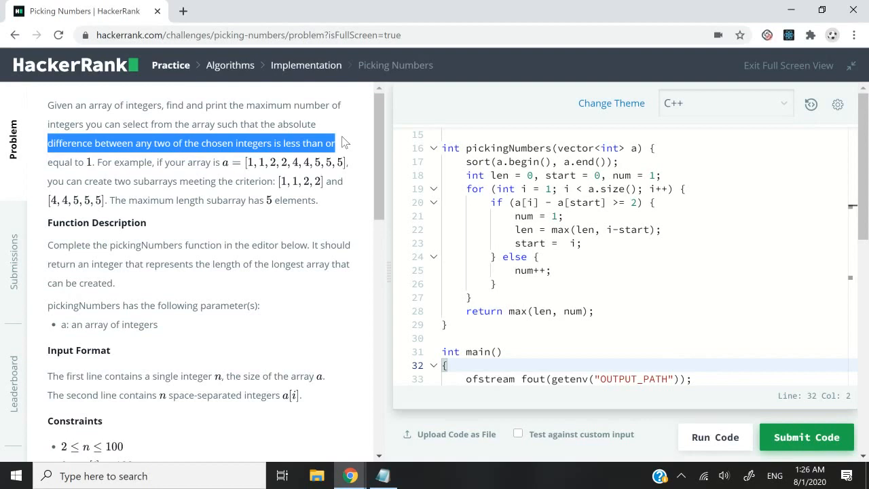
click(95, 162)
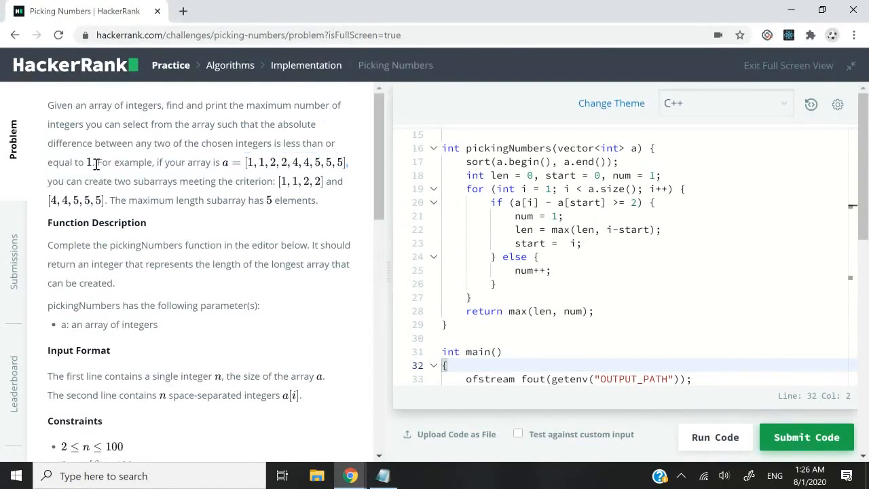
mouse_move(342, 163)
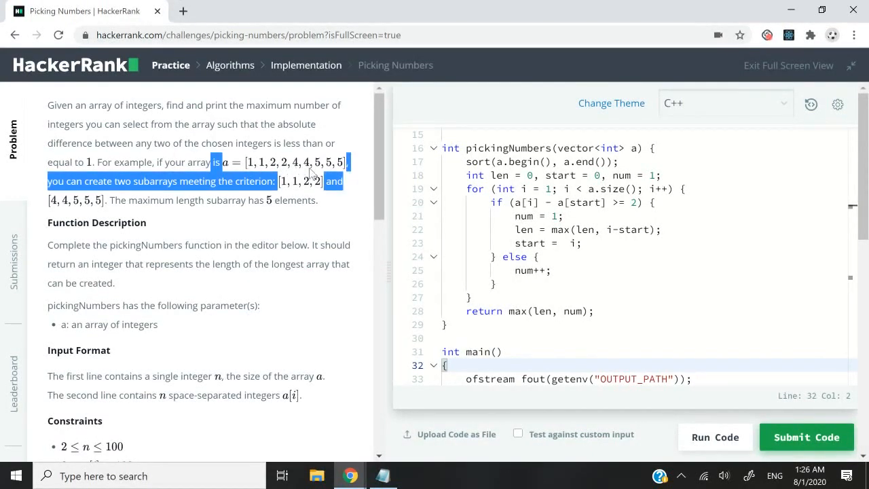
click(266, 183)
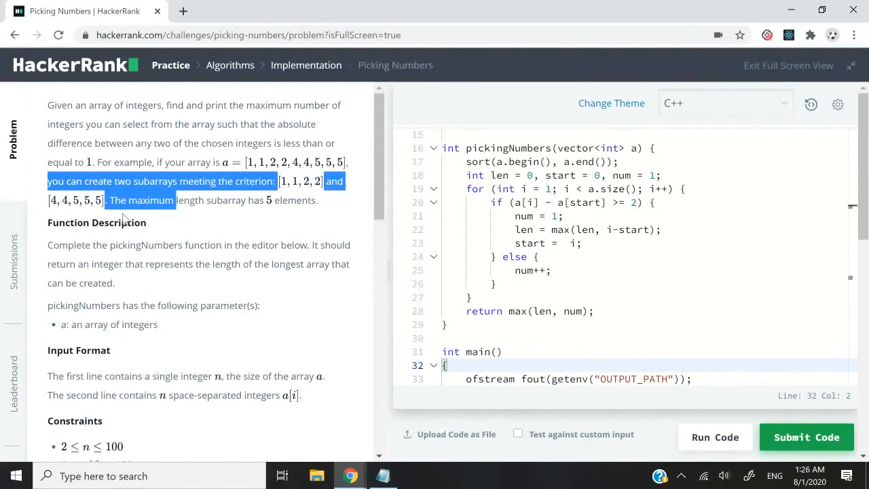
mouse_move(249, 205)
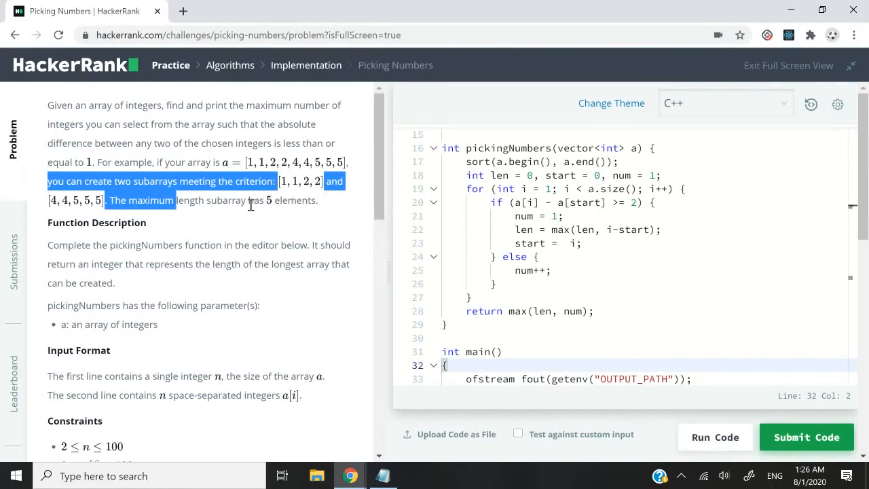
Step: Highlight the maximum-length condition and Sample 0, then scroll to Sample Input 1
scroll(down, 3)
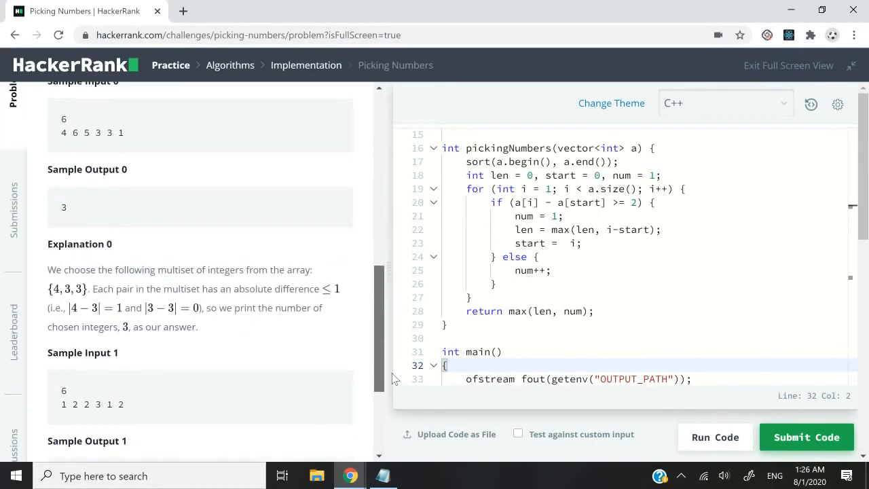
scroll(up, 3)
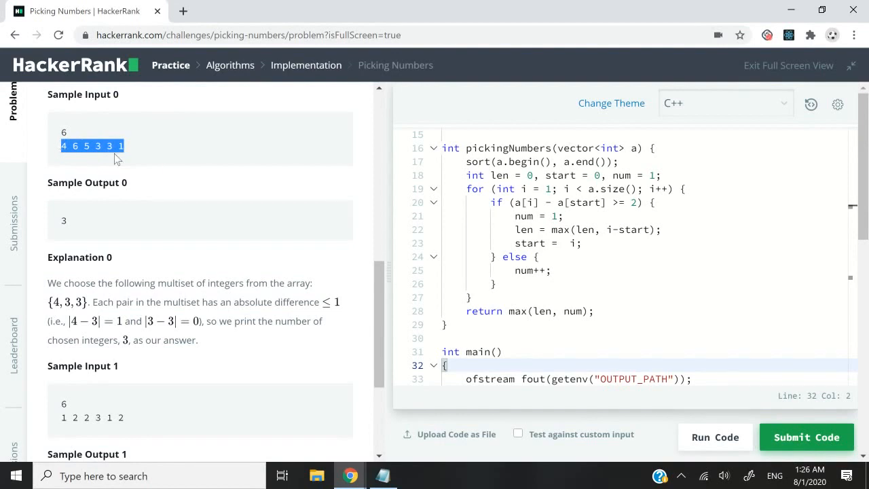
mouse_move(143, 154)
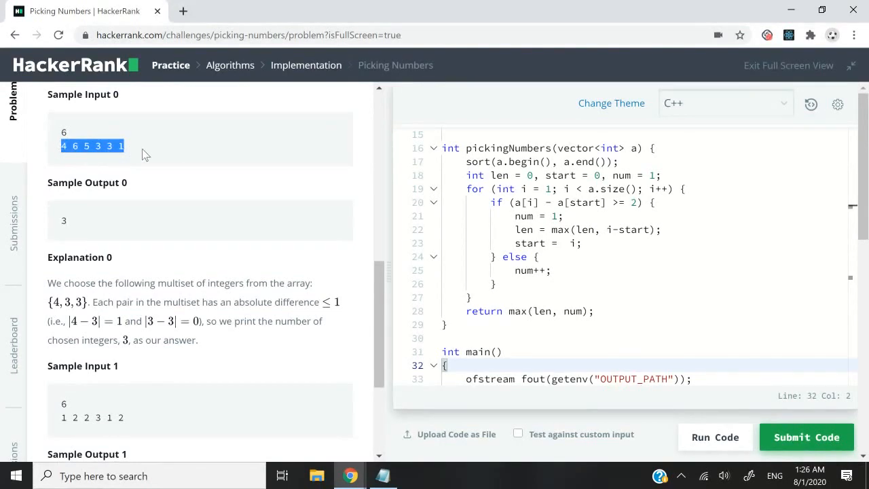
mouse_move(107, 299)
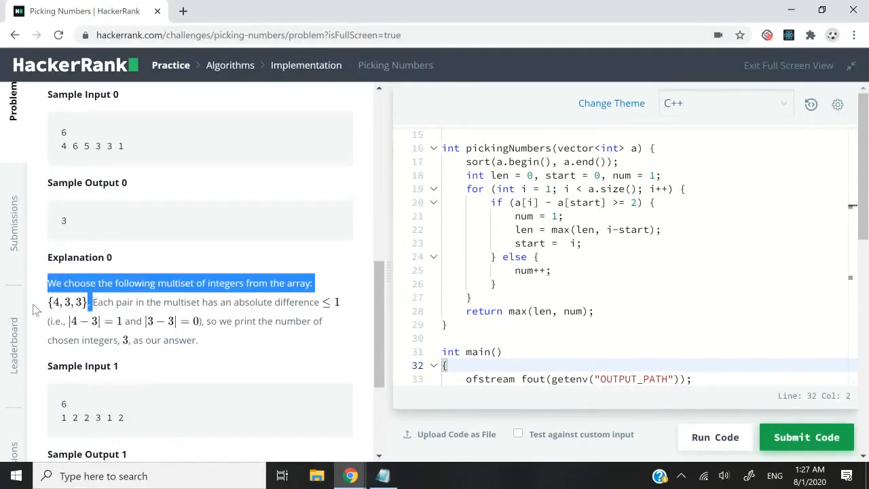
scroll(up, 3)
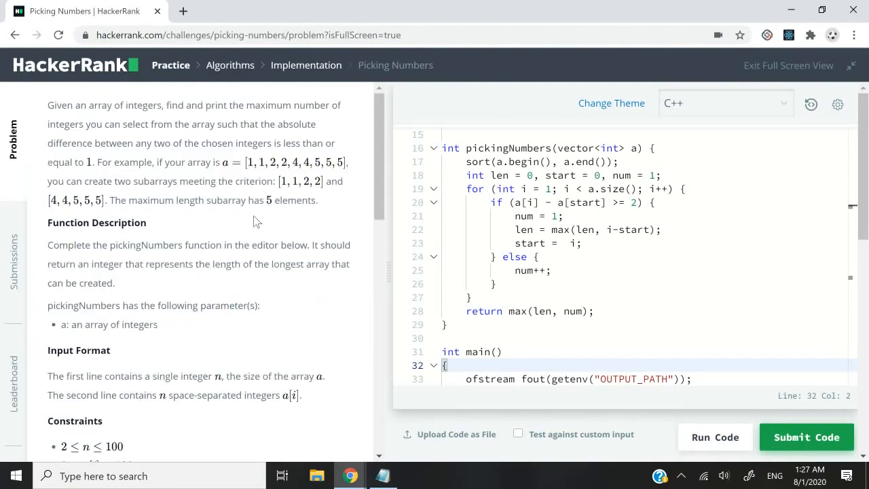
mouse_move(280, 192)
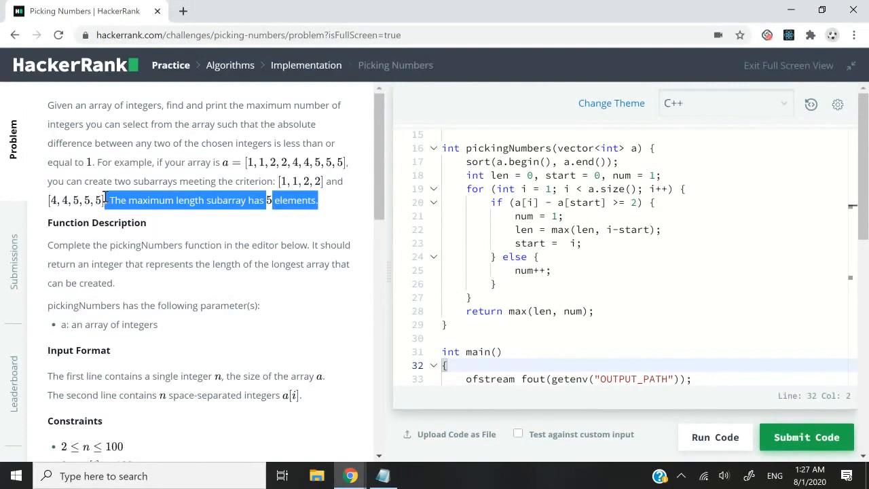
drag(105, 199, 252, 142)
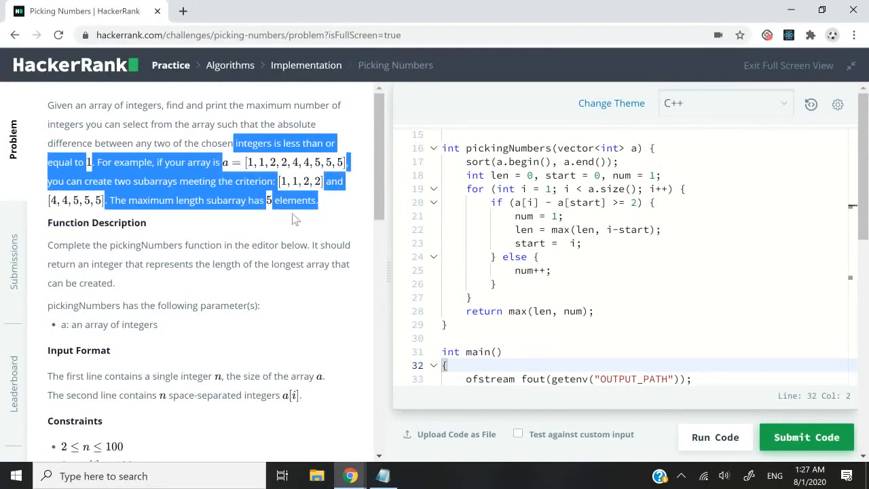
scroll(down, 3)
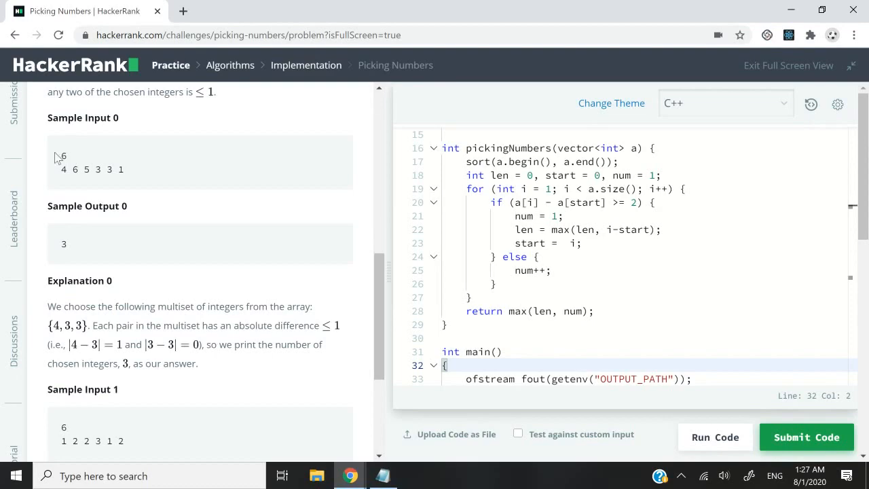
drag(61, 156, 211, 244)
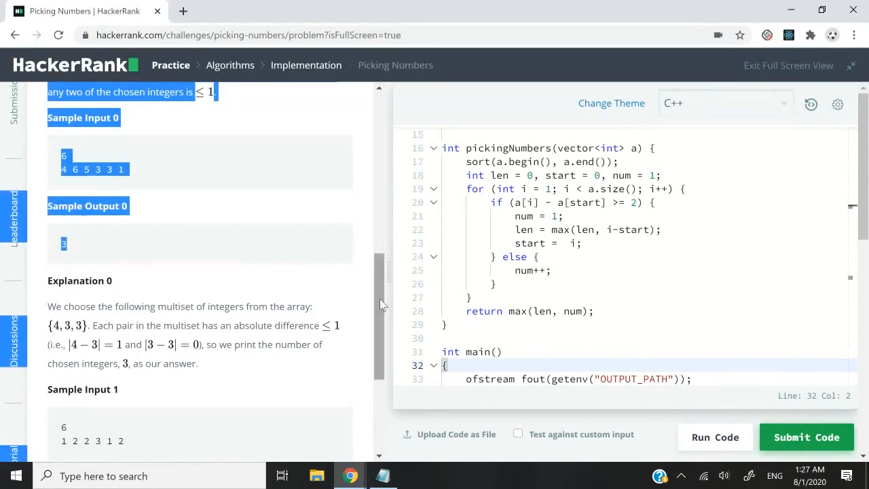
scroll(down, 3)
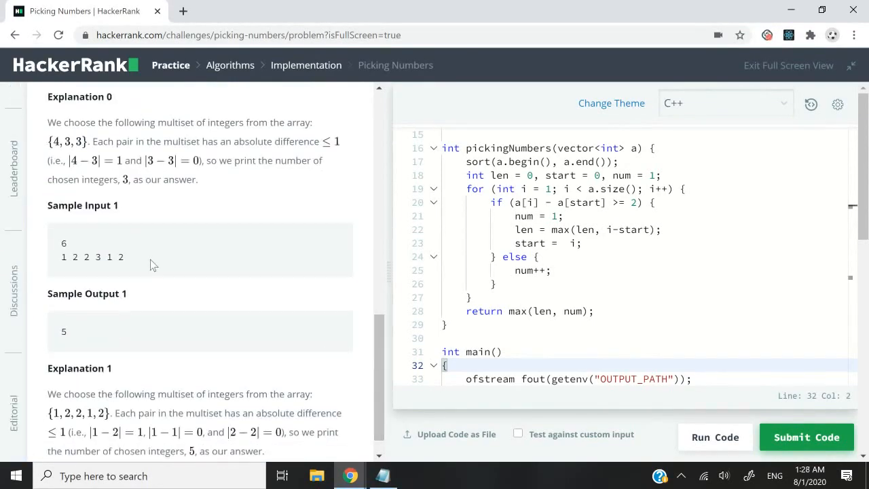
Step: Walk through the sort call and the len, start and num initialisations in pickingNumbers
click(465, 148)
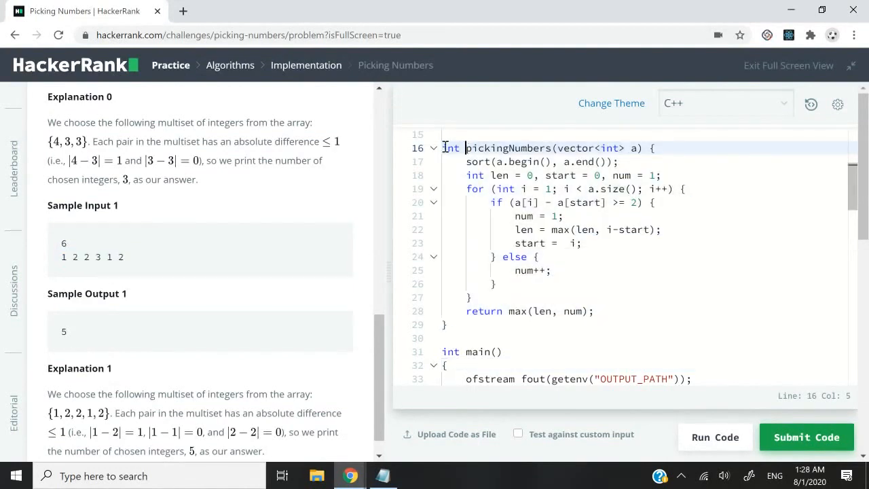
double_click(507, 148)
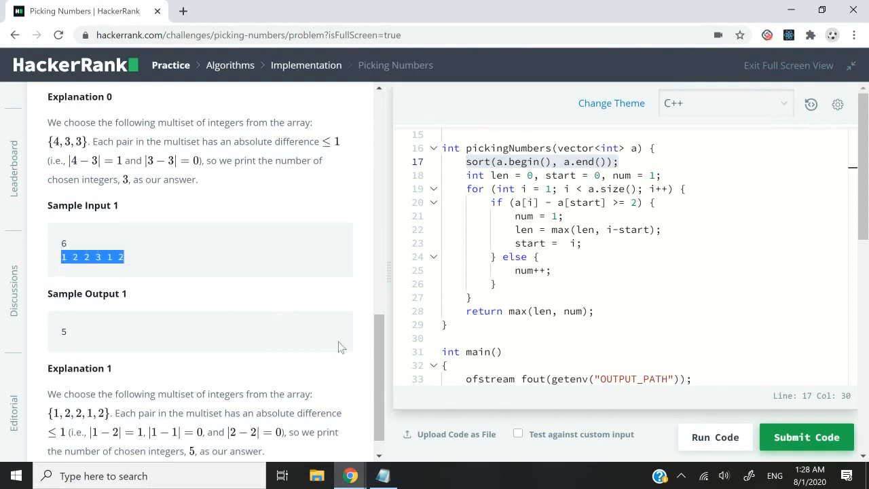
scroll(up, 3)
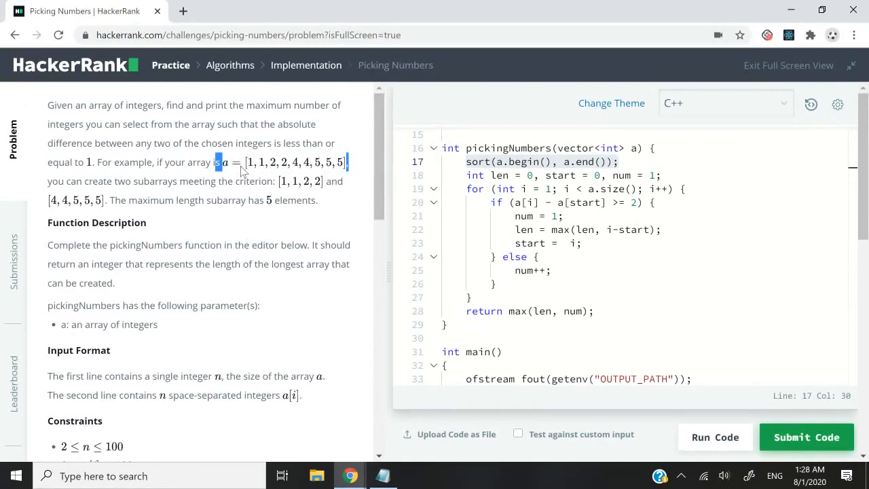
click(472, 175)
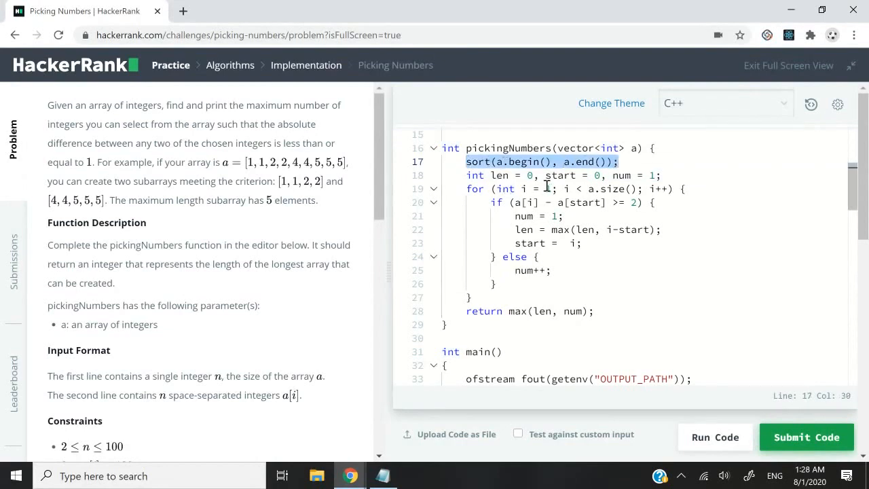
click(658, 175)
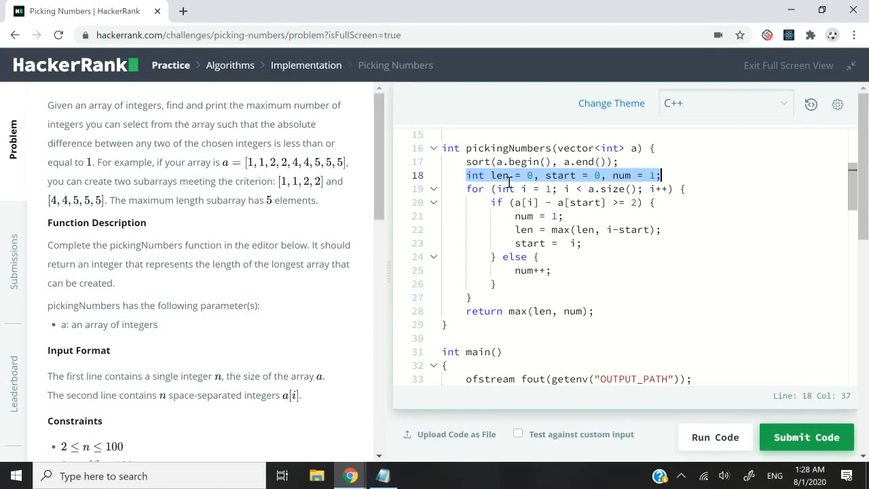
double_click(503, 175)
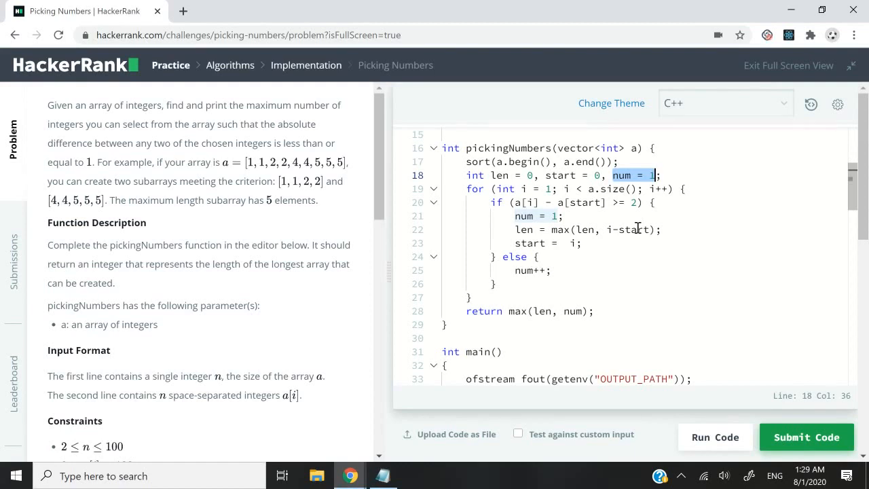
click(532, 201)
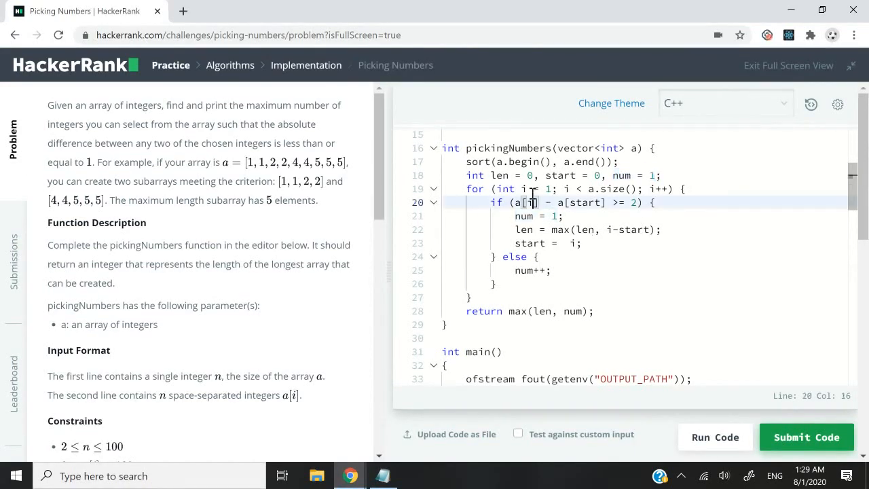
drag(529, 202, 471, 297)
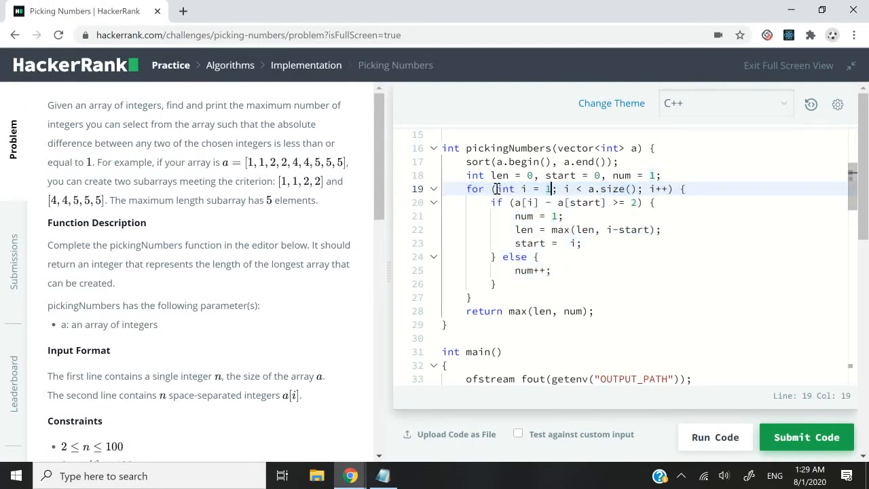
double_click(522, 189)
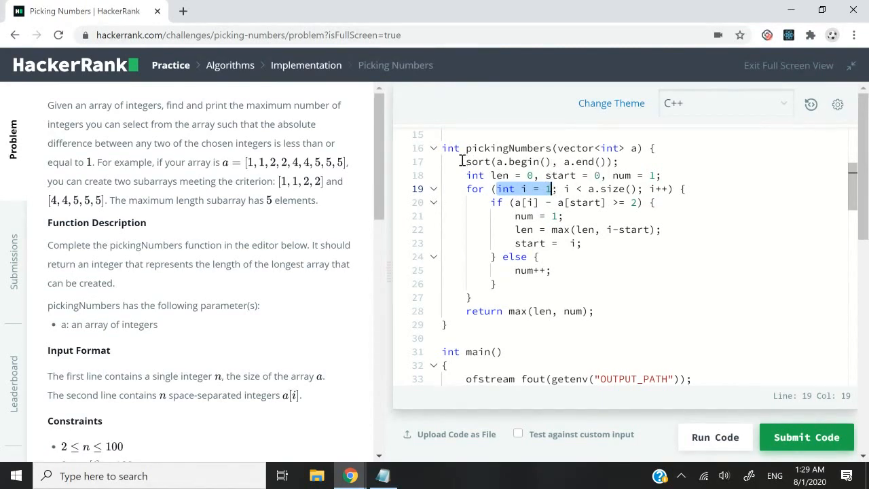
click(516, 202)
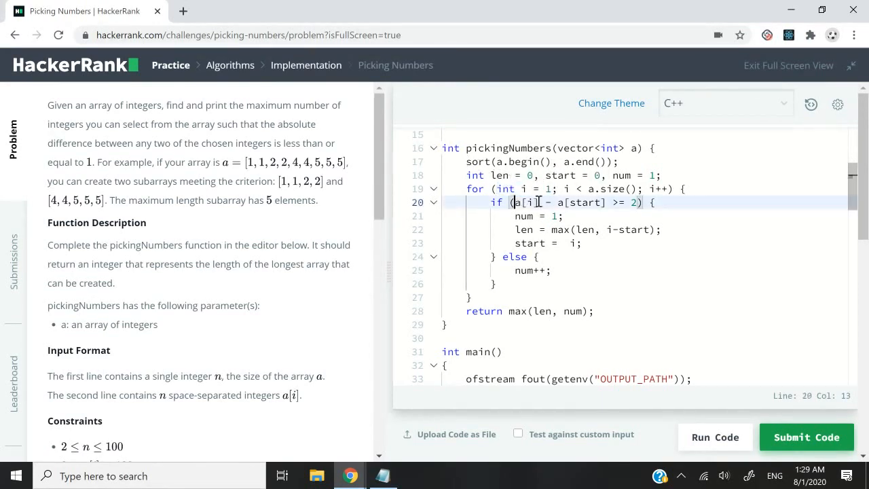
drag(514, 202, 603, 203)
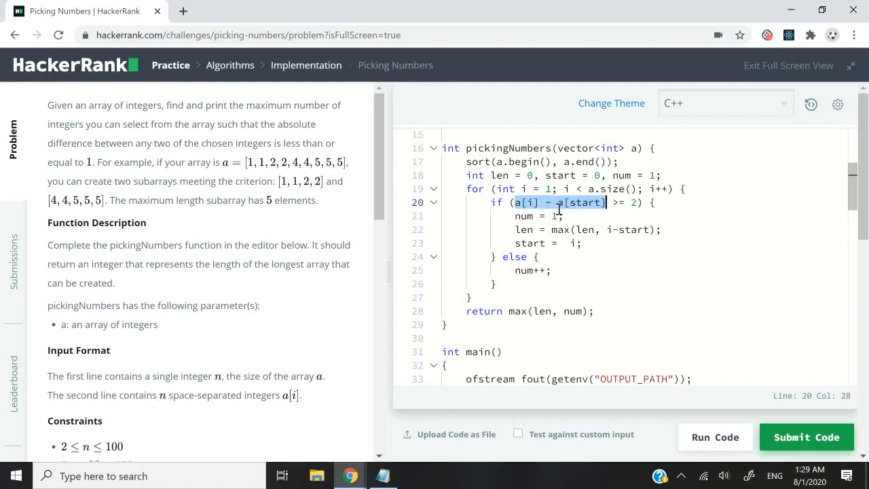
click(563, 203)
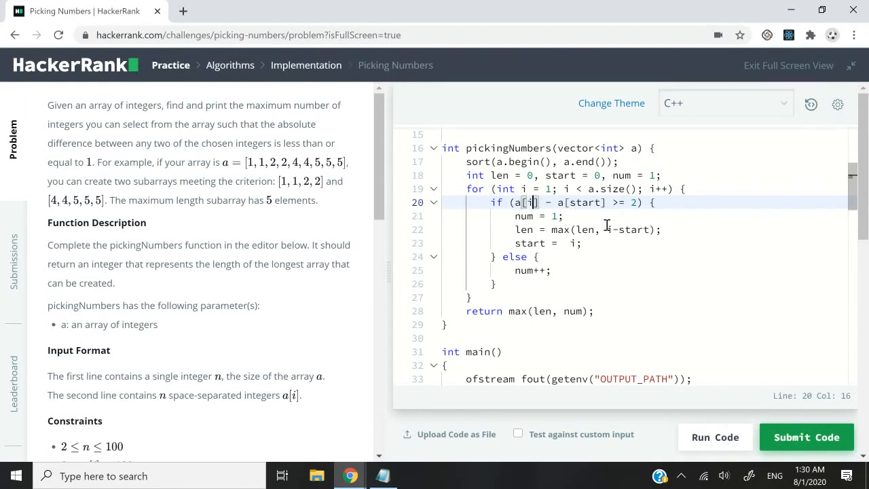
double_click(524, 203)
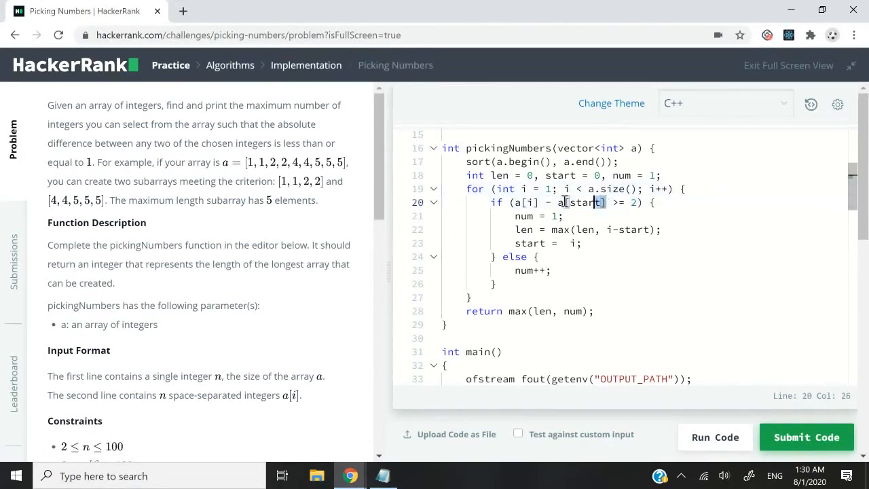
double_click(561, 175)
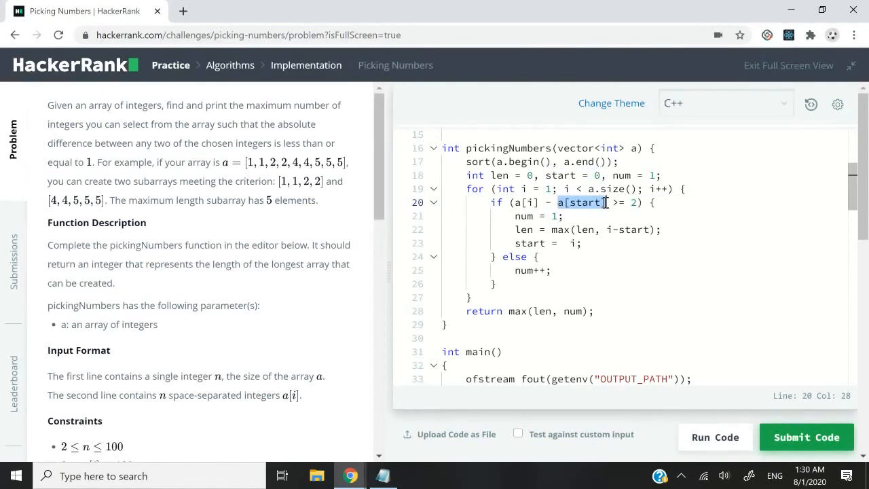
click(602, 202)
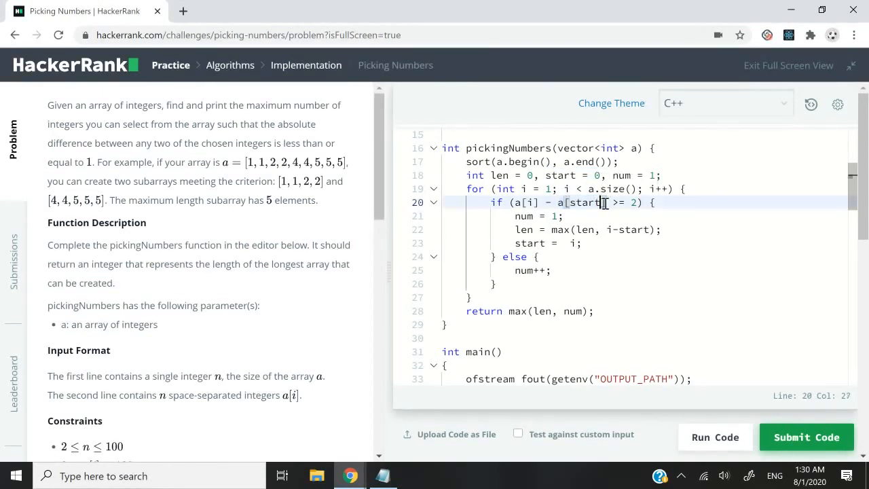
double_click(523, 202)
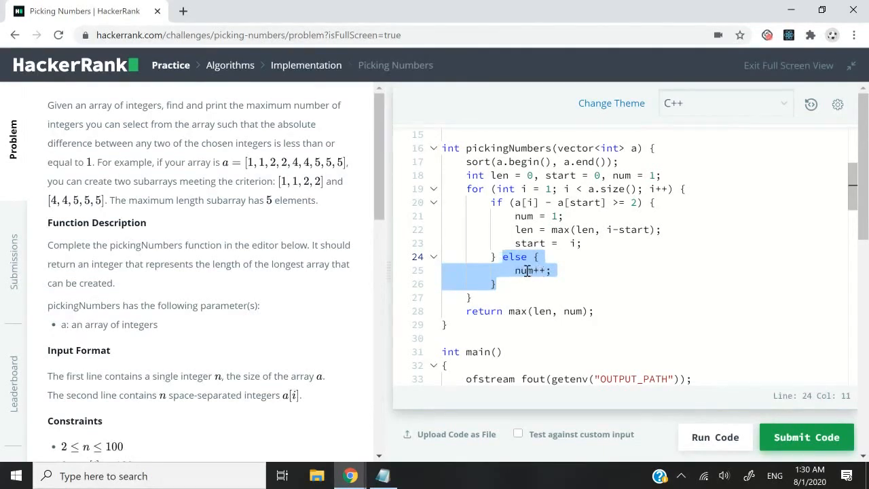
click(550, 270)
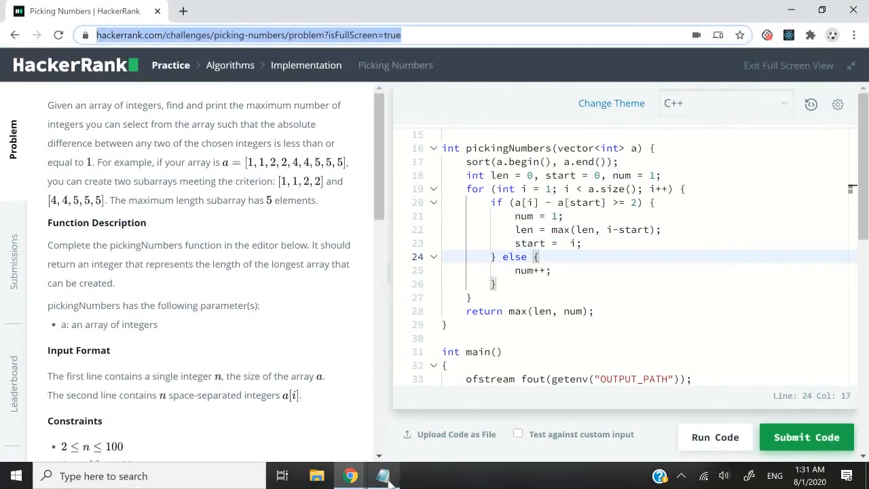
Step: In the Notepad trace, mark the array values and enter i = 2
click(384, 475)
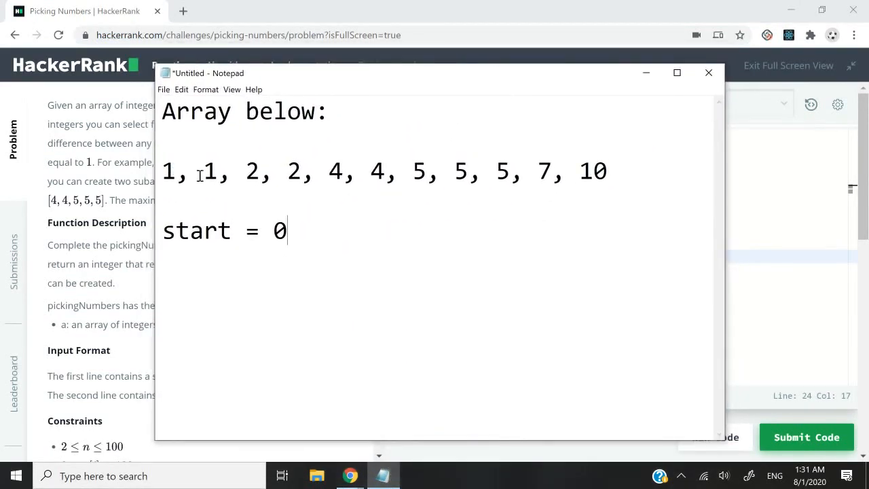
double_click(209, 171)
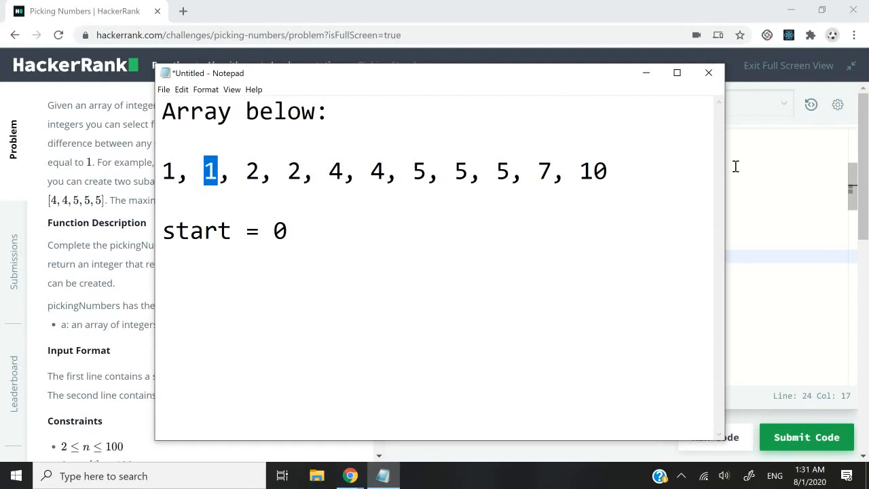
click(708, 73)
text(1 - 1 = 0)
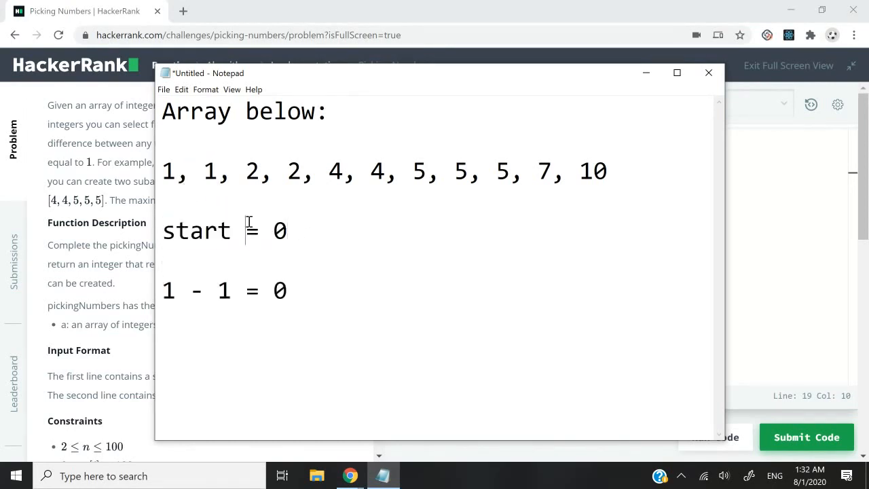
double_click(252, 171)
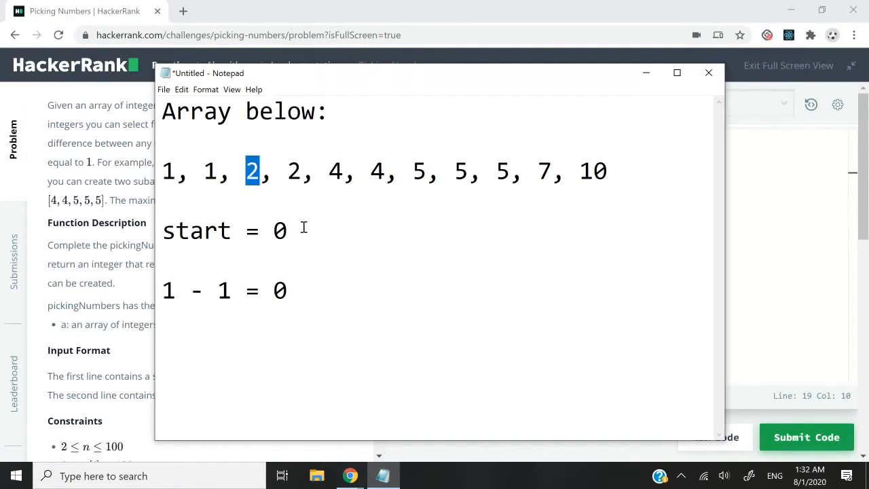
text(i = 2)
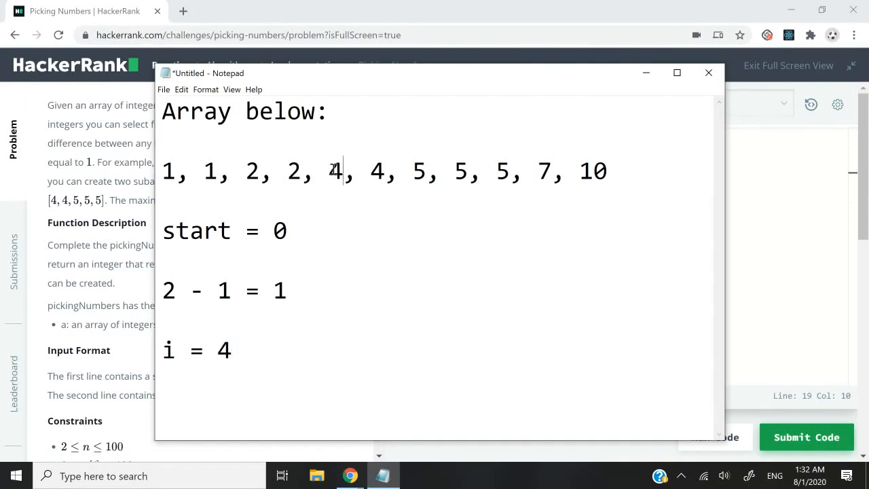
Step: Update the trace to i = 4 with the difference 4 - 1 = 3
double_click(334, 171)
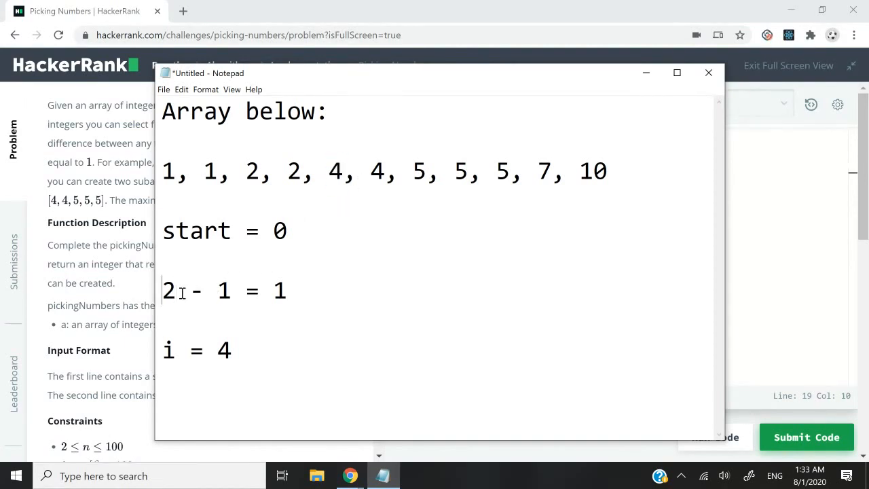
text(4)
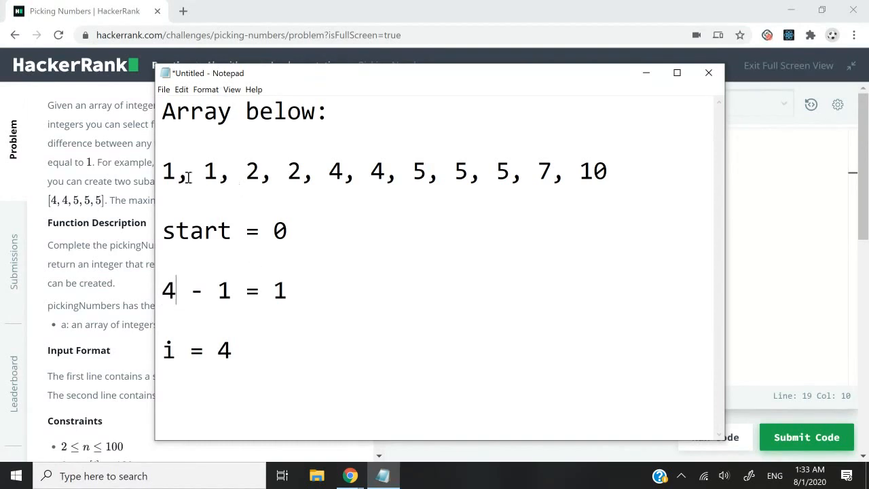
double_click(168, 170)
text(3)
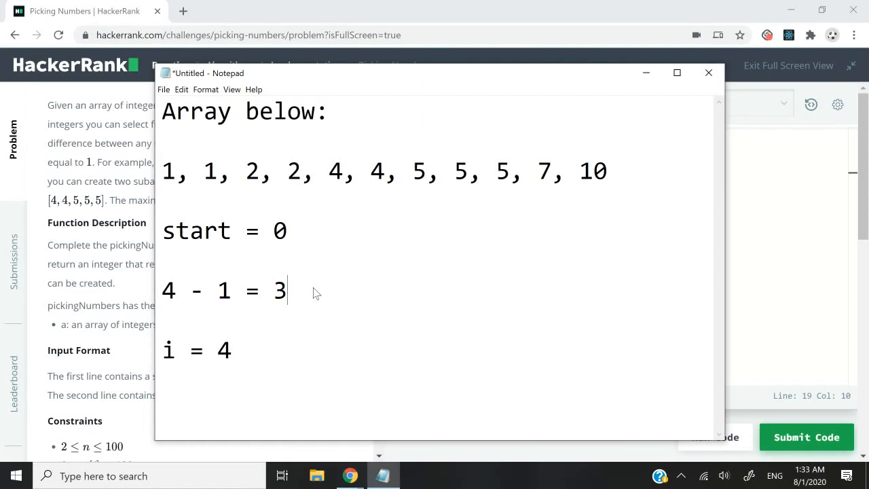
click(708, 73)
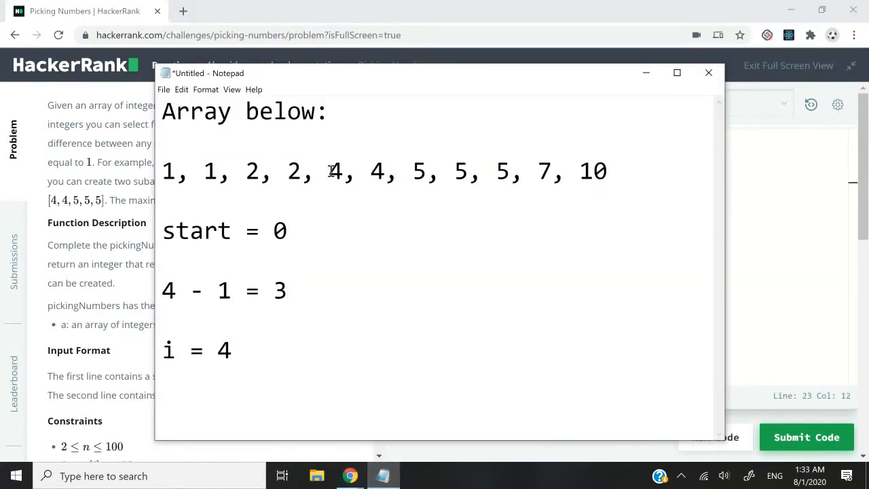
Step: Note Subarray A = 4 integers, then set start = 4, 4 - 4 = 0 and i = 9
drag(328, 171, 439, 171)
text(Subarray A = 4 integers)
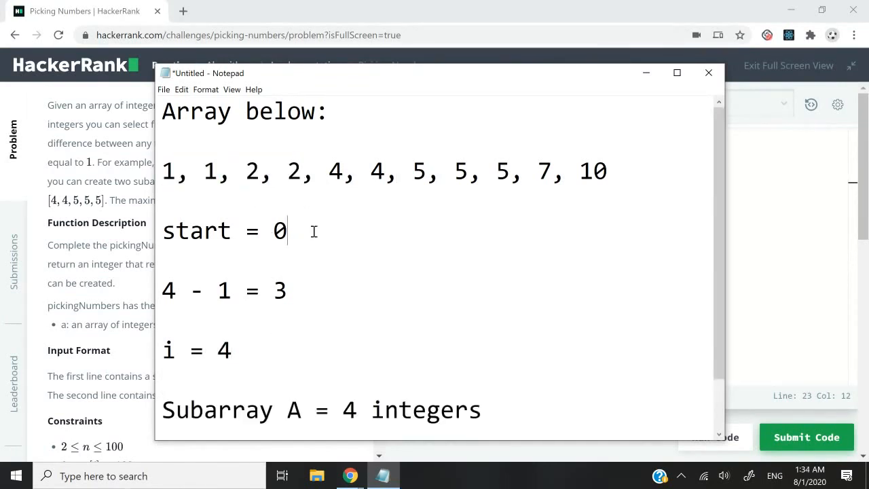
text(4)
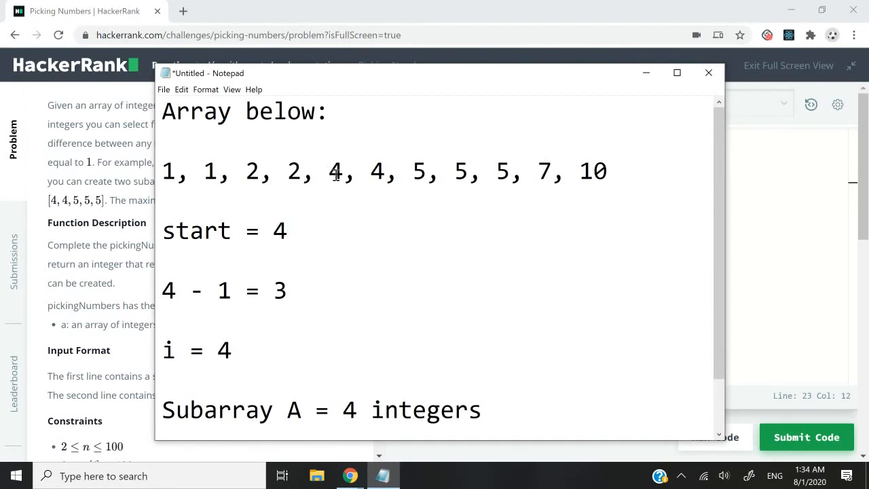
double_click(335, 170)
text(5)
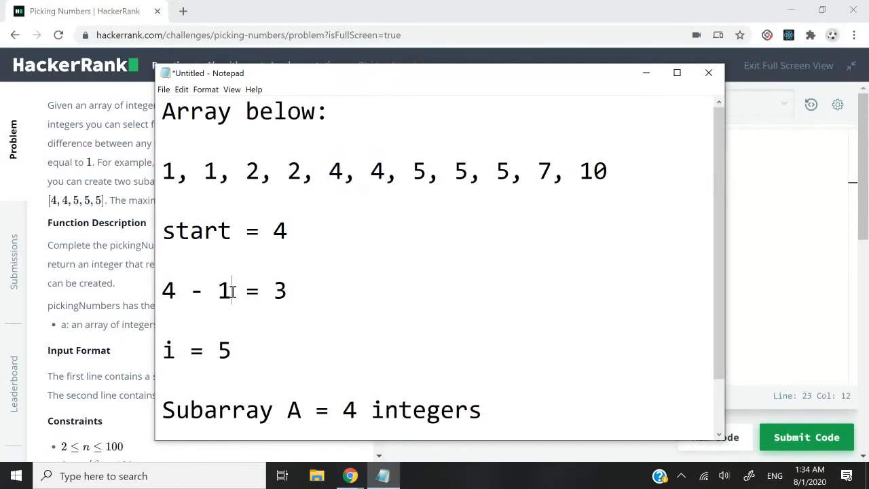
drag(329, 171, 557, 171)
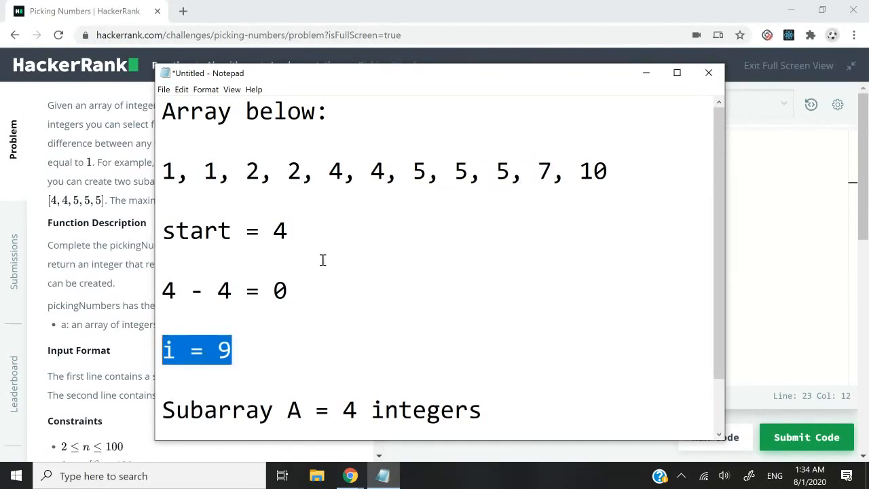
click(553, 171)
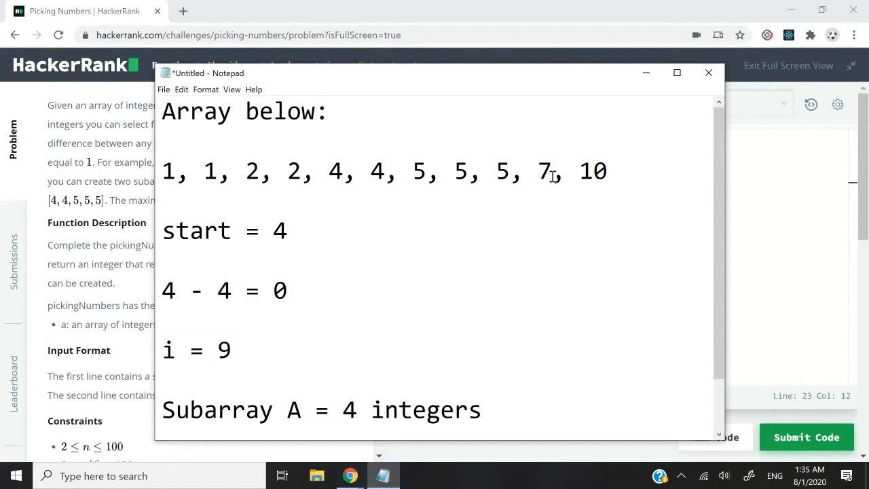
double_click(334, 171)
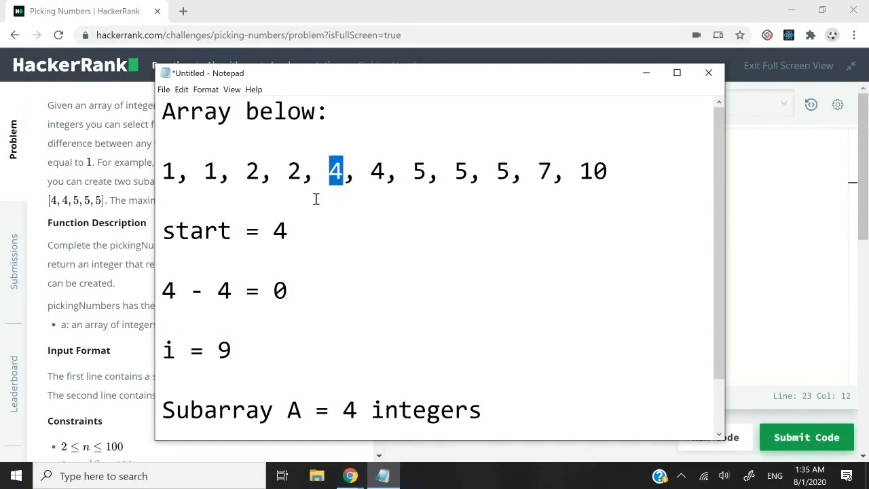
double_click(197, 230)
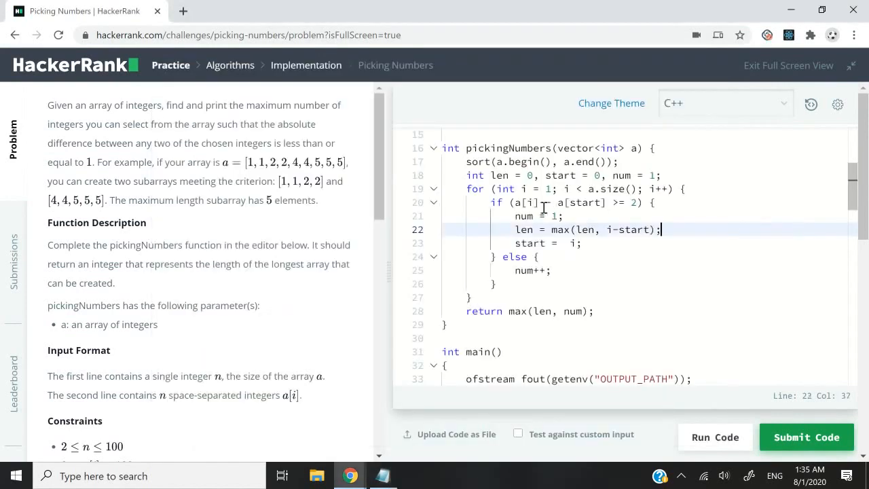
Step: Explain the three if-block statements and the len line in the pickingNumbers code
drag(549, 216, 580, 243)
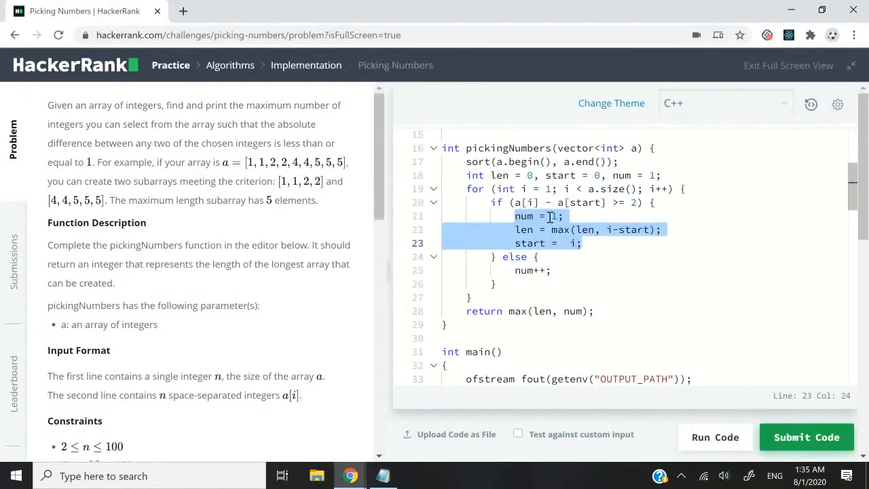
click(514, 229)
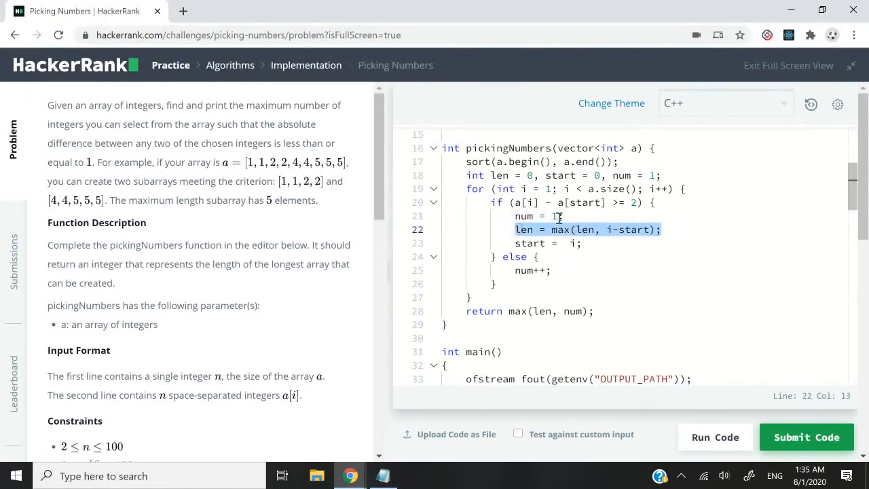
click(662, 229)
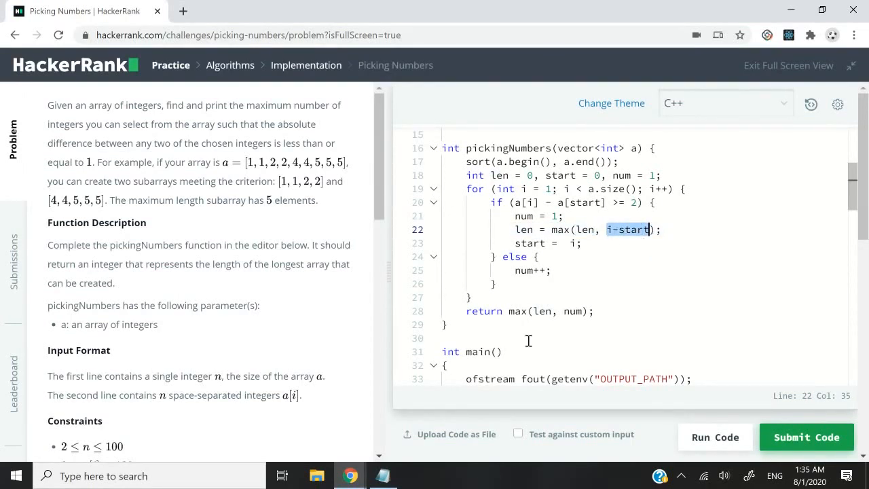
click(384, 475)
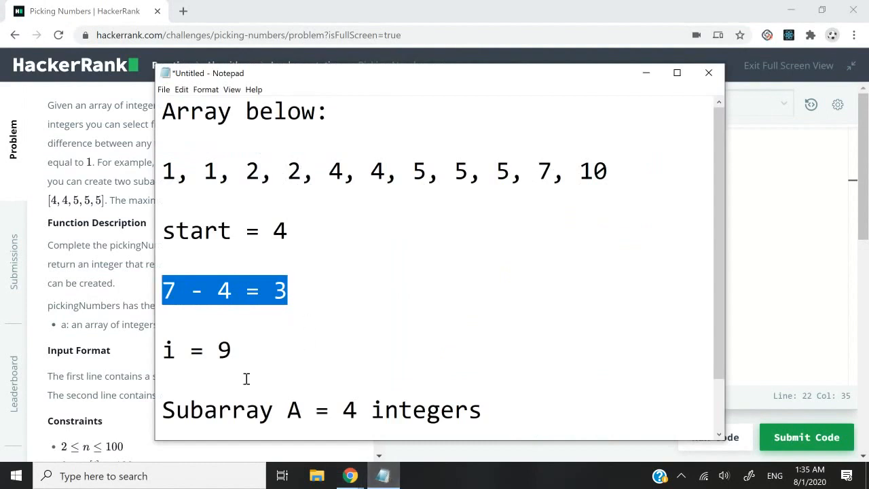
Step: Replace the difference line with len = i - start = 9 - 4 = 5
click(305, 228)
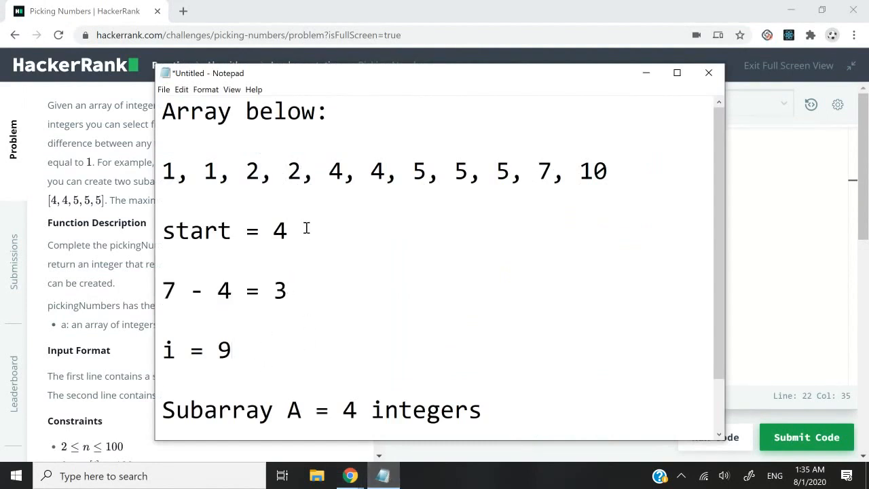
double_click(539, 170)
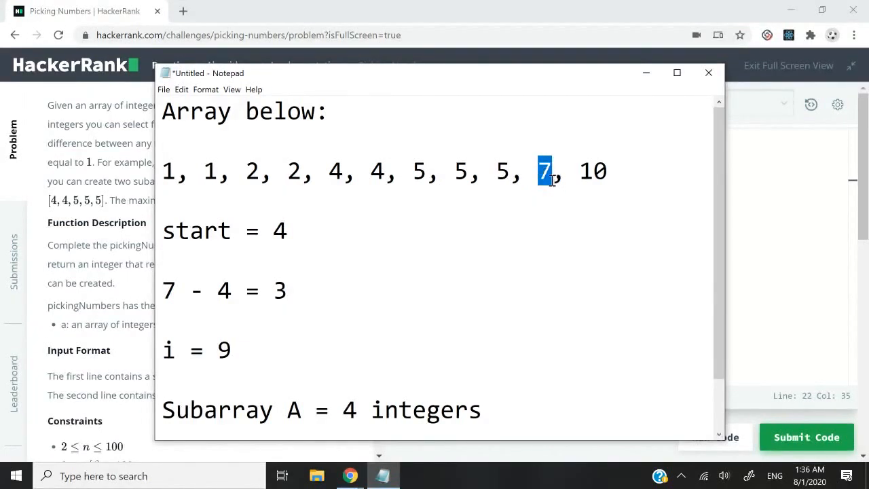
triple_click(224, 291)
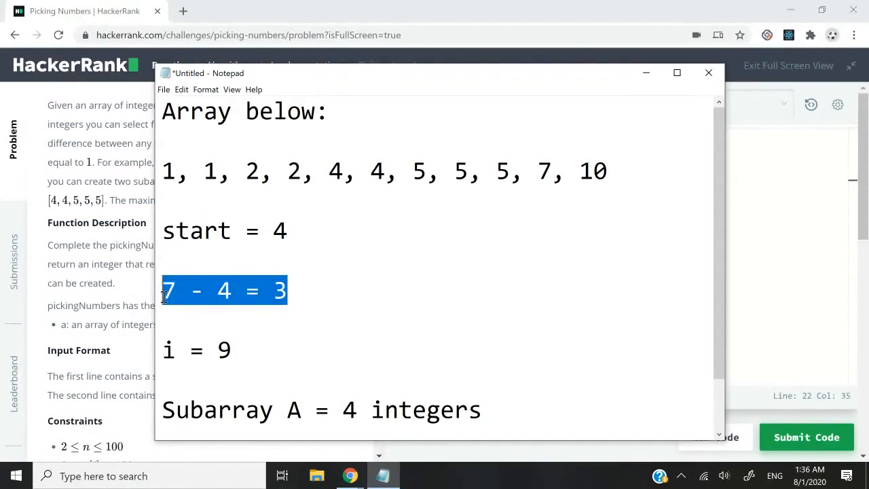
text(len)
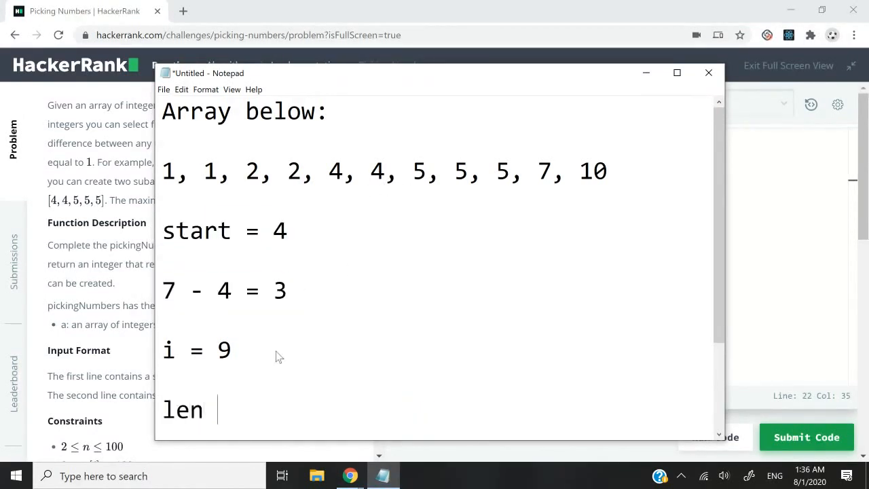
text(= i - st)
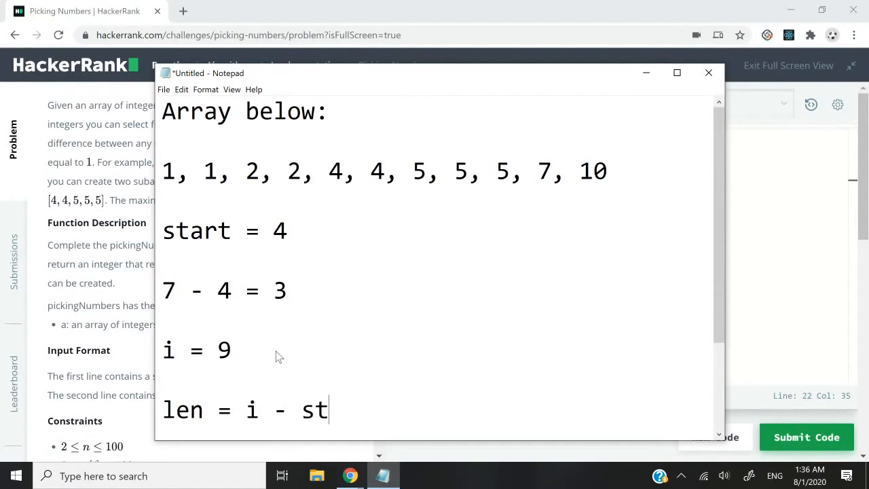
text(art =)
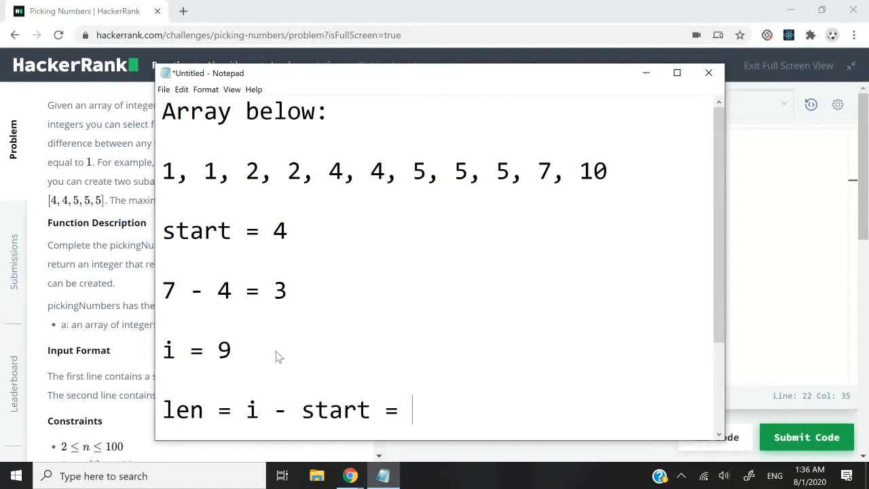
text(9 -)
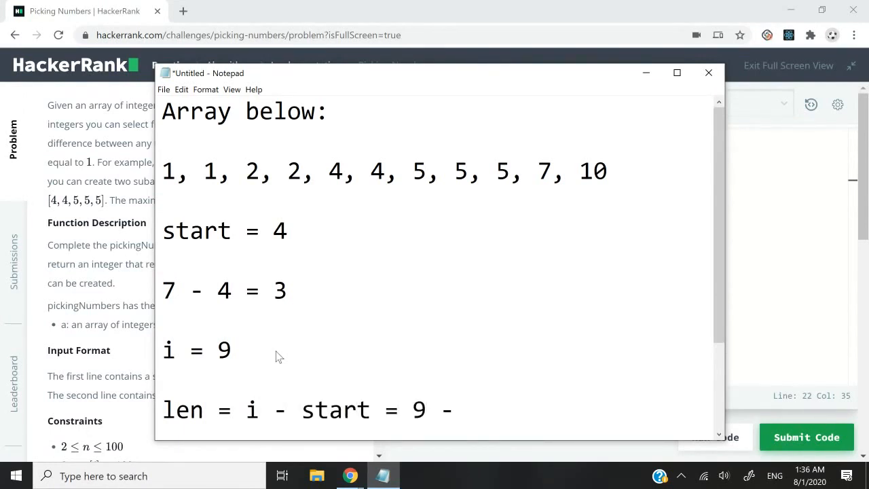
text(4 = 5)
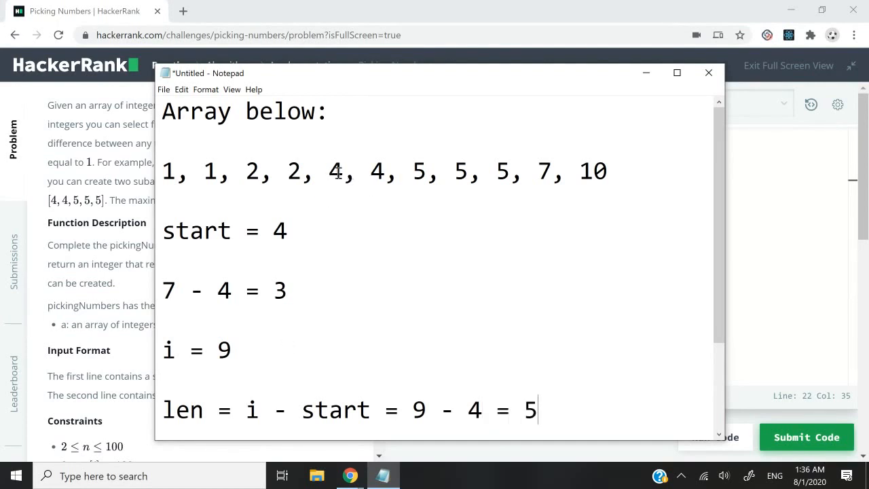
Step: Mark the run 4, 4, 5, 5, 5 and compare it with the problem statement
drag(328, 171, 469, 171)
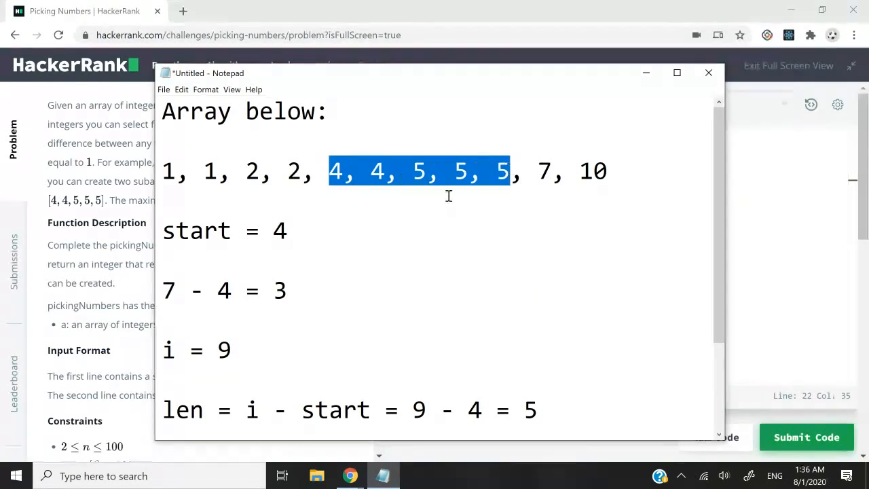
click(708, 73)
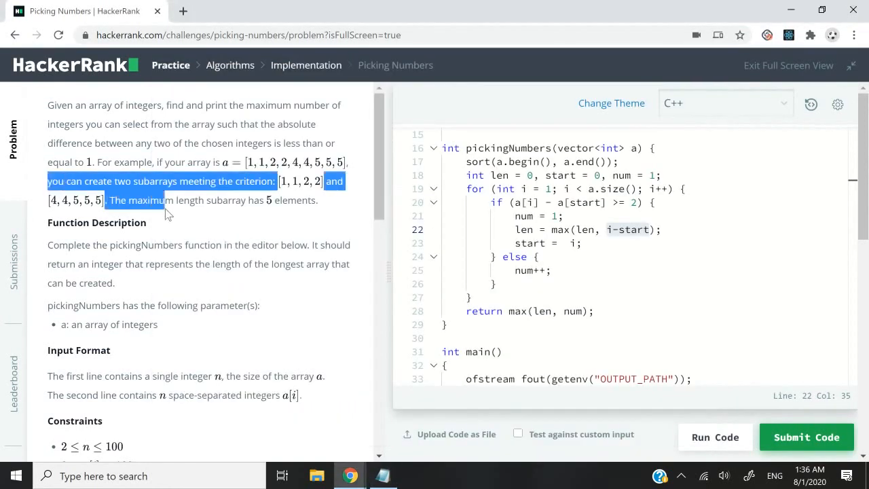
click(382, 476)
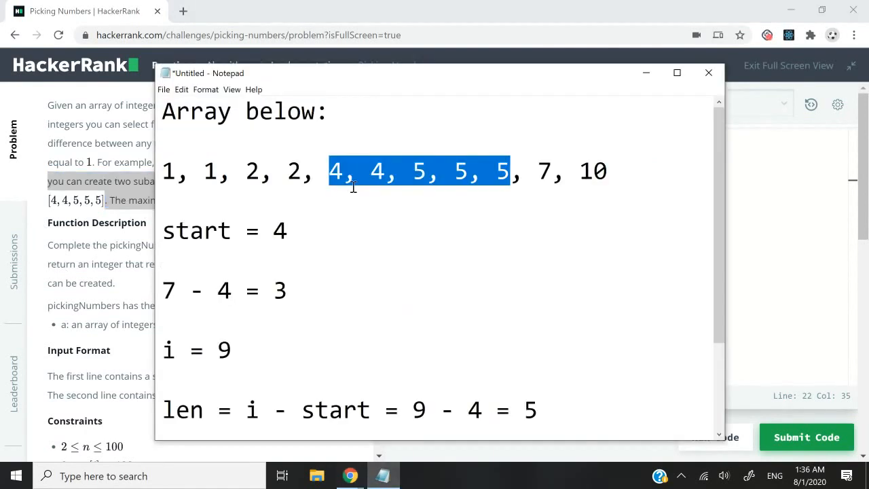
mouse_move(569, 406)
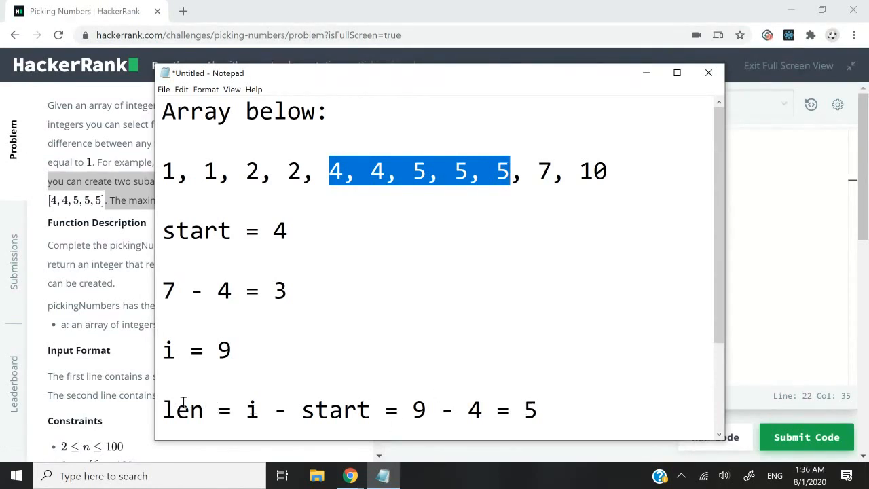
mouse_move(259, 401)
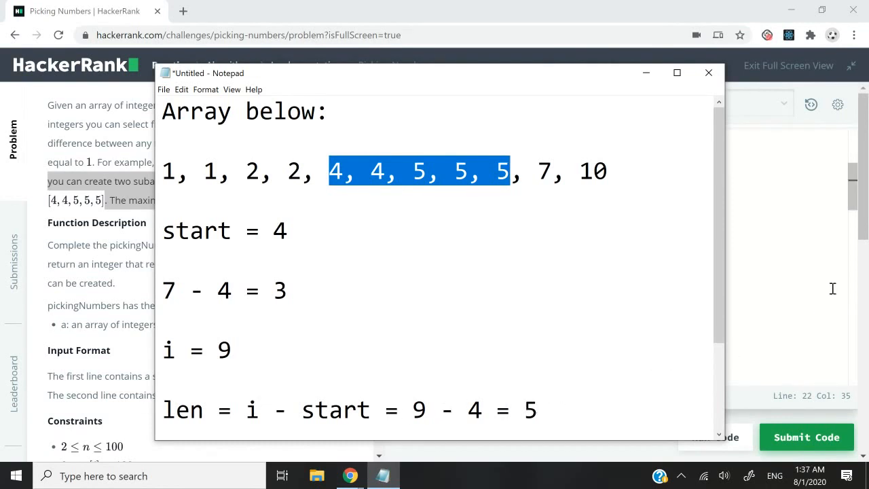
click(708, 73)
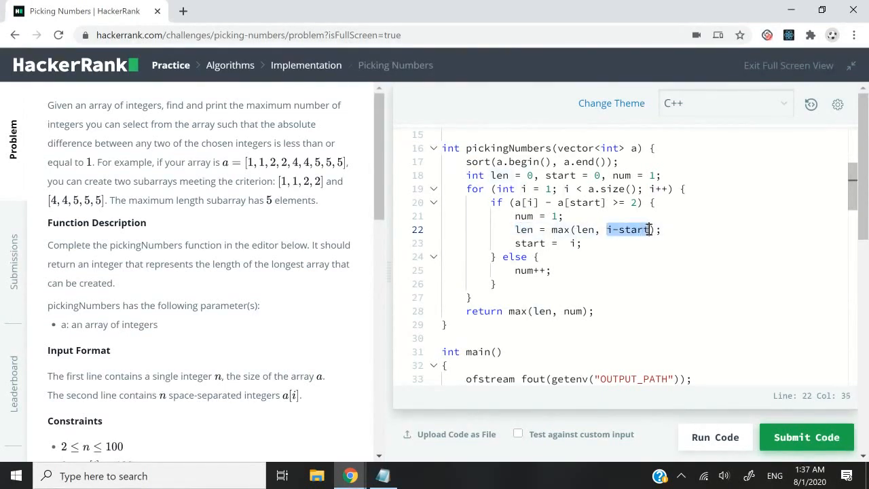
click(606, 229)
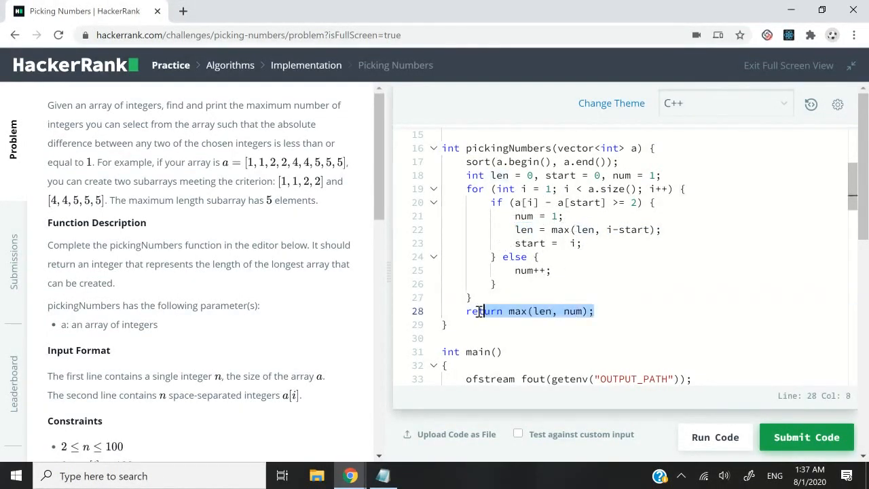
drag(481, 311, 466, 188)
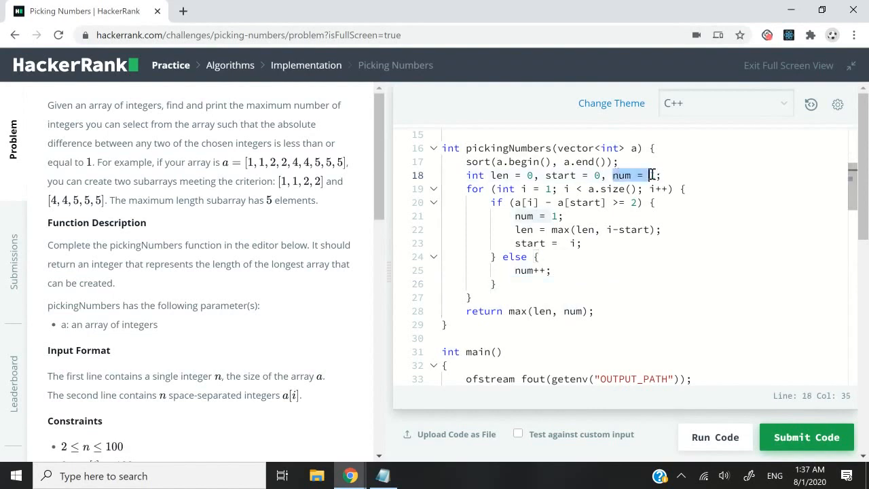
text(1)
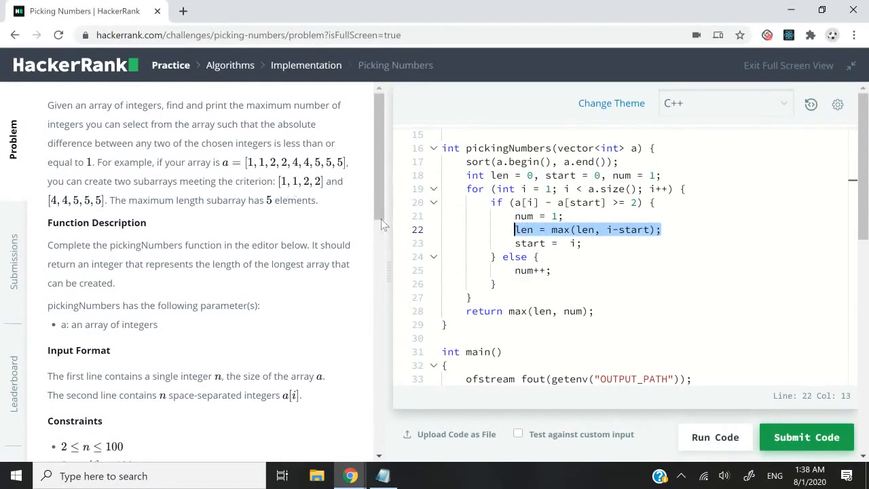
Step: Clear Notepad and start a new trace array of seven 1s
click(383, 475)
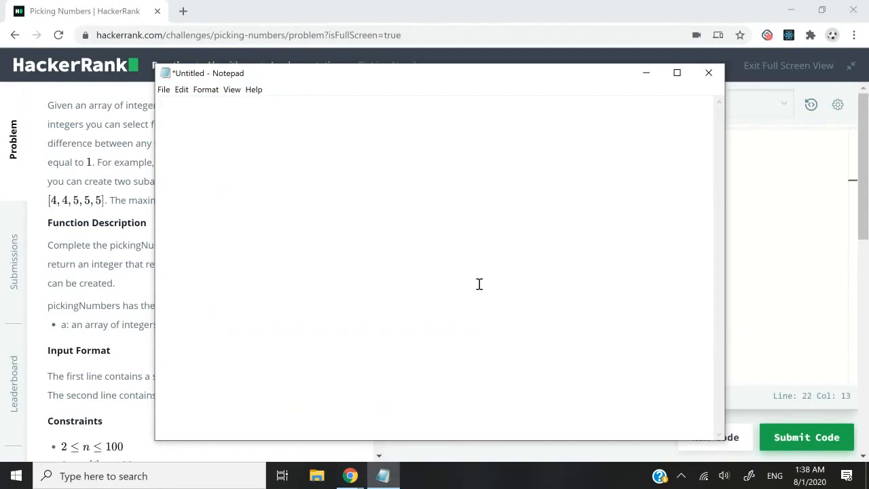
text(1, 1, 1, 1, 1, 1, 1)
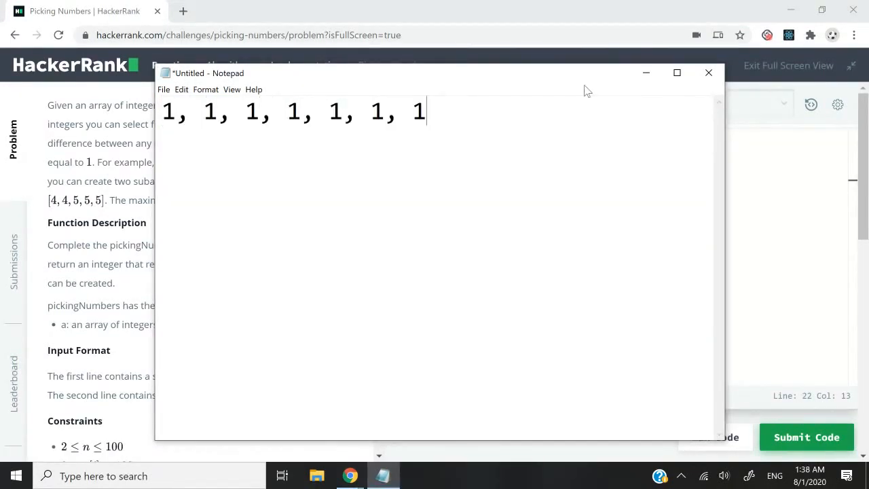
drag(162, 112, 241, 112)
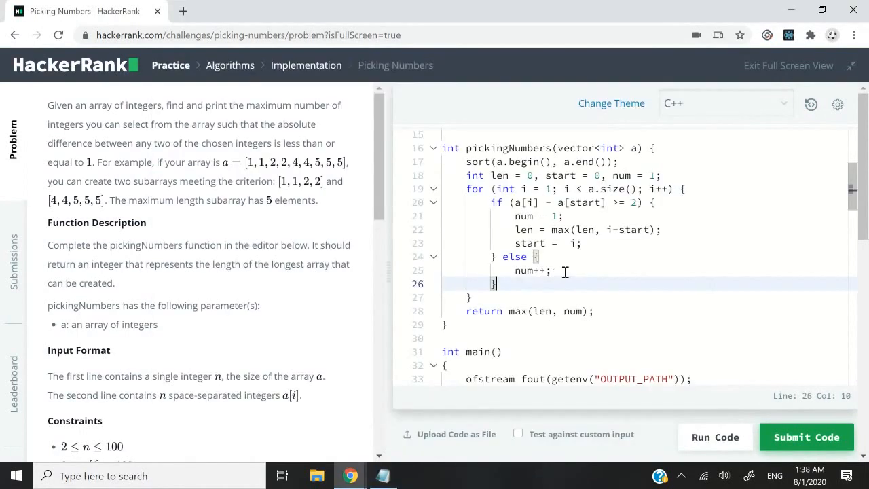
mouse_move(575, 250)
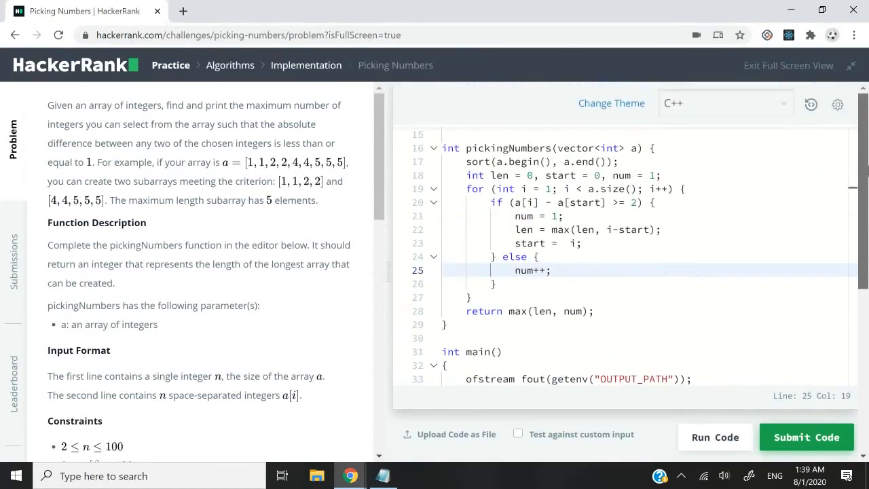
Step: Comment out the num lines, return len, submit, and inspect failing all-66 test case 6
text(//)
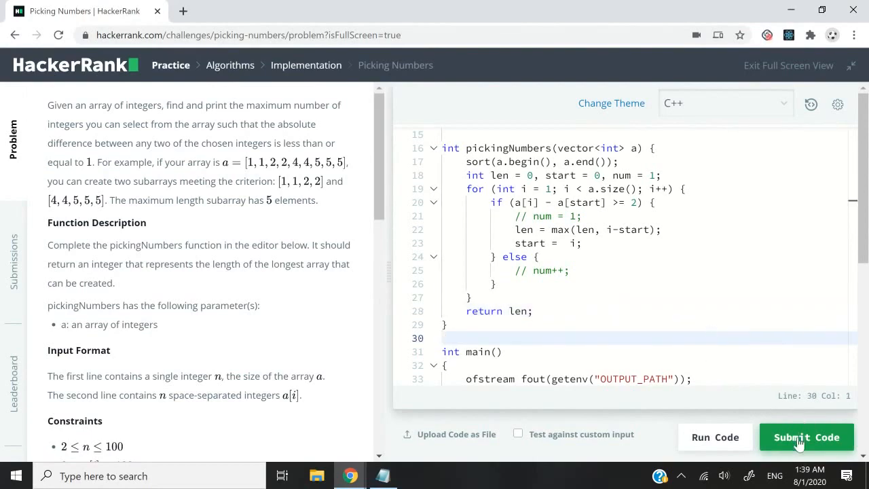
click(806, 436)
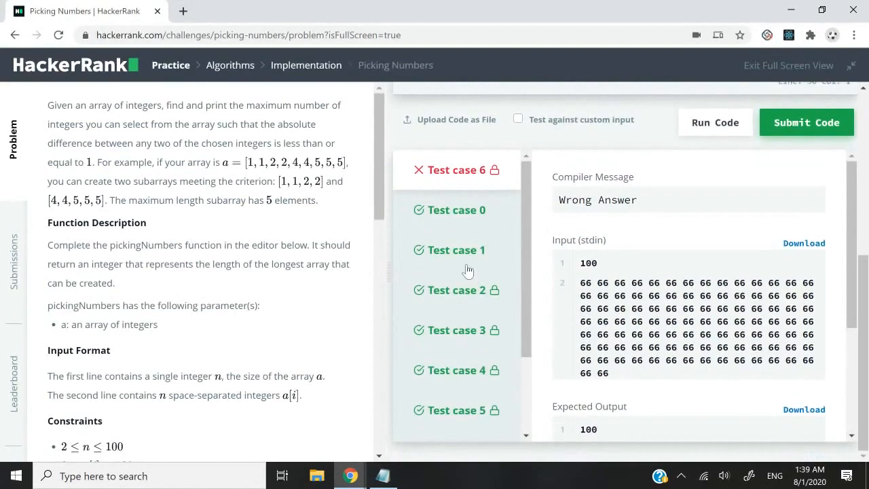
click(805, 122)
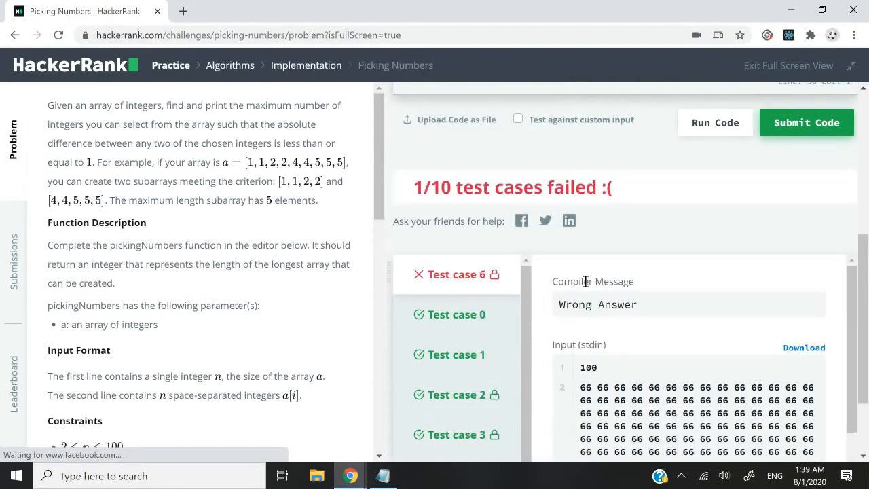
scroll(down, 3)
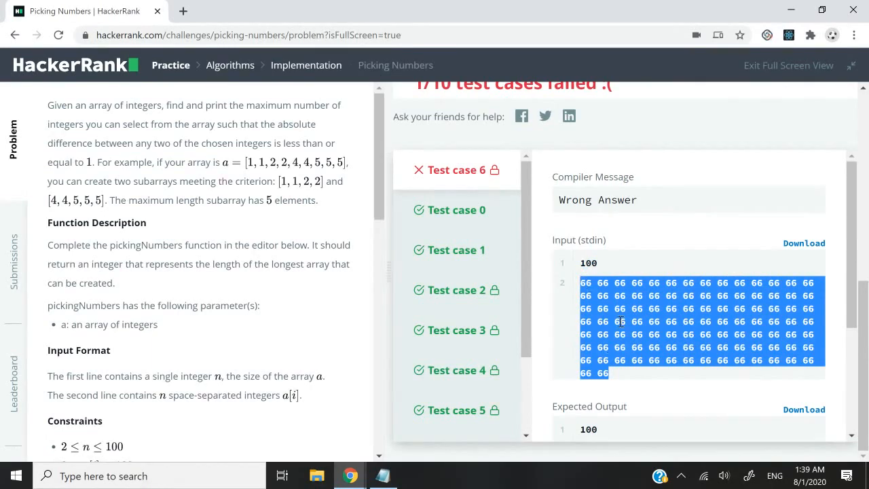
click(383, 475)
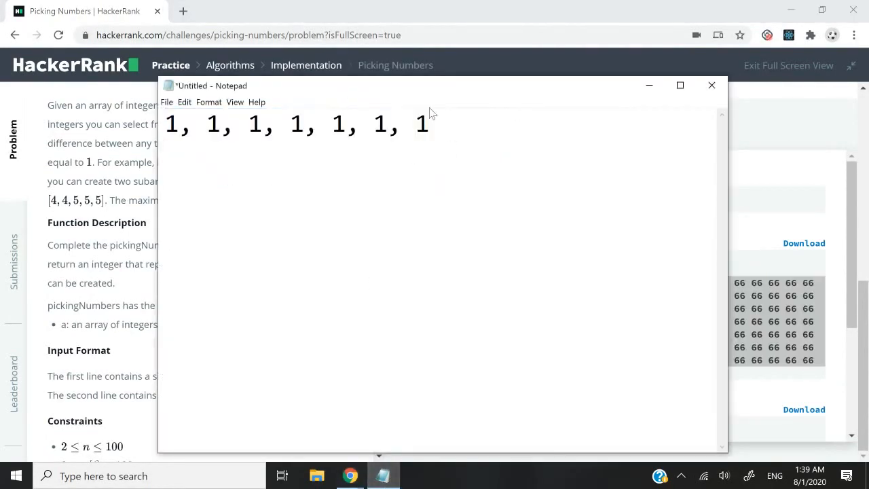
key(ctrl+a)
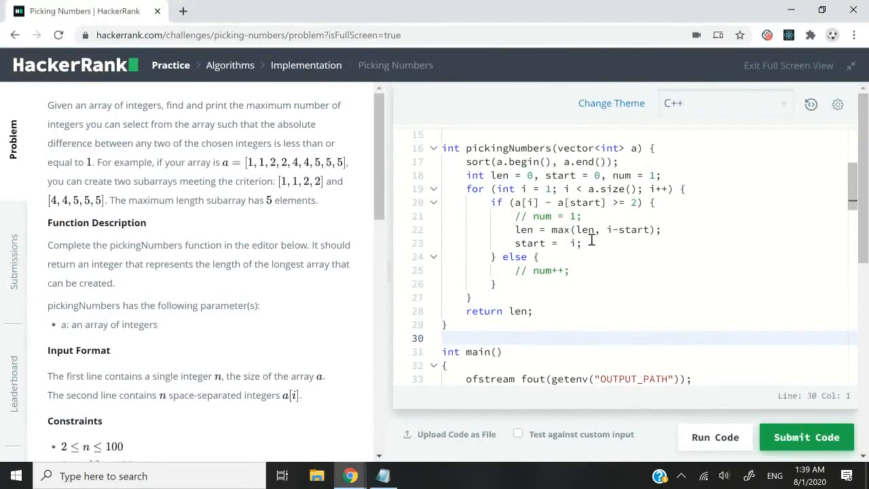
click(806, 436)
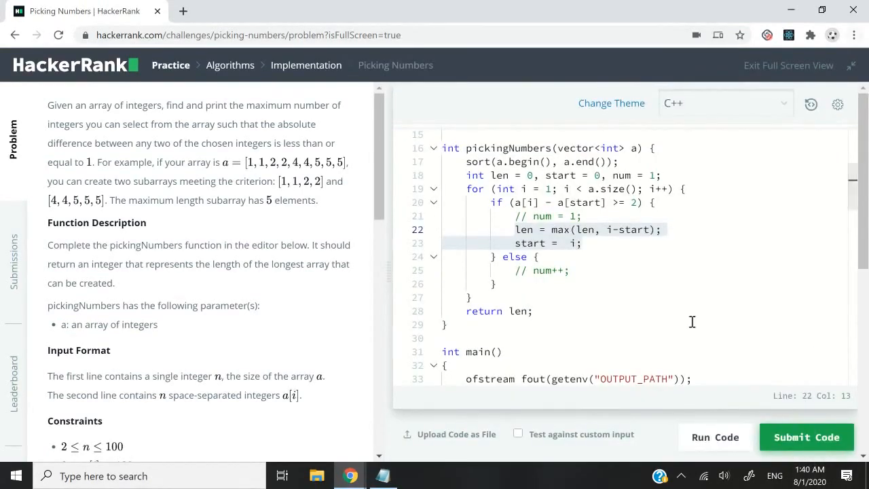
Step: Run the len-only code on samples, then enter custom input 9 and 1 1 2 2 4 4 5 5 5
click(714, 436)
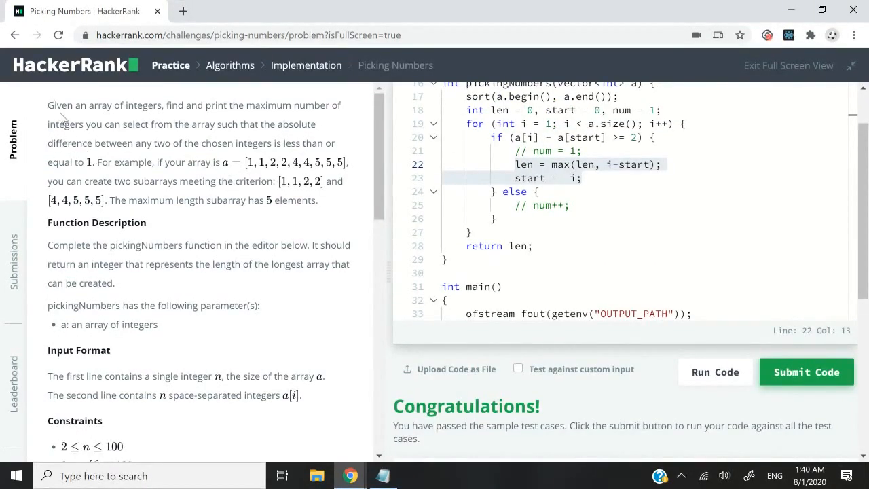
drag(48, 104, 317, 200)
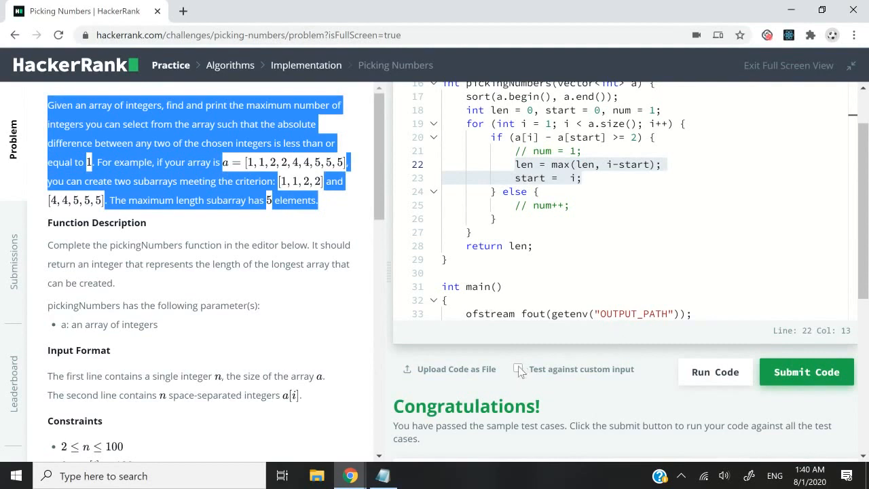
click(518, 369)
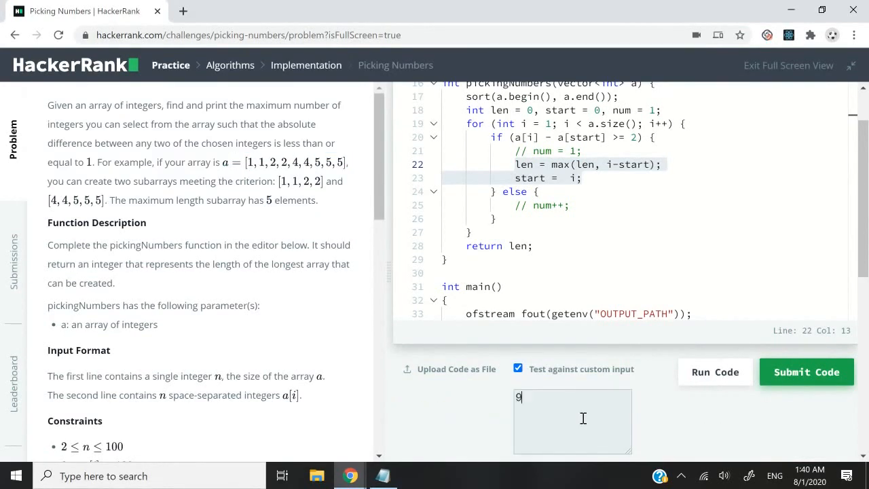
key(enter)
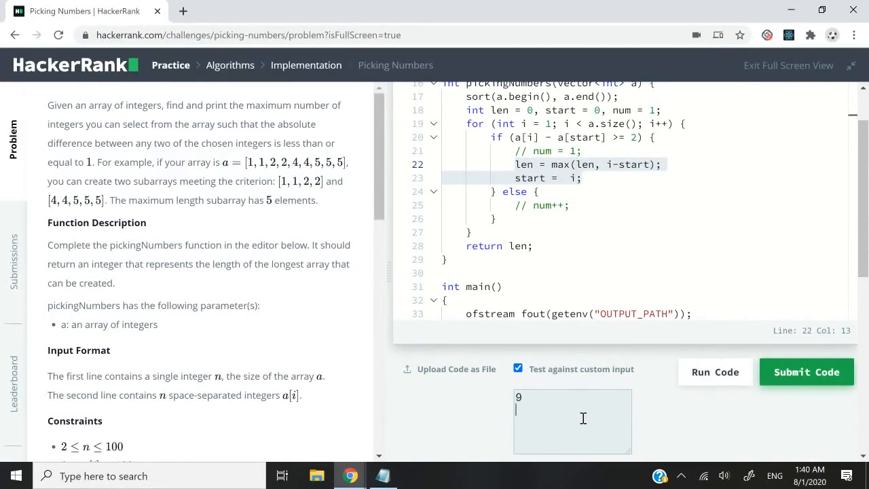
text(1 1 2)
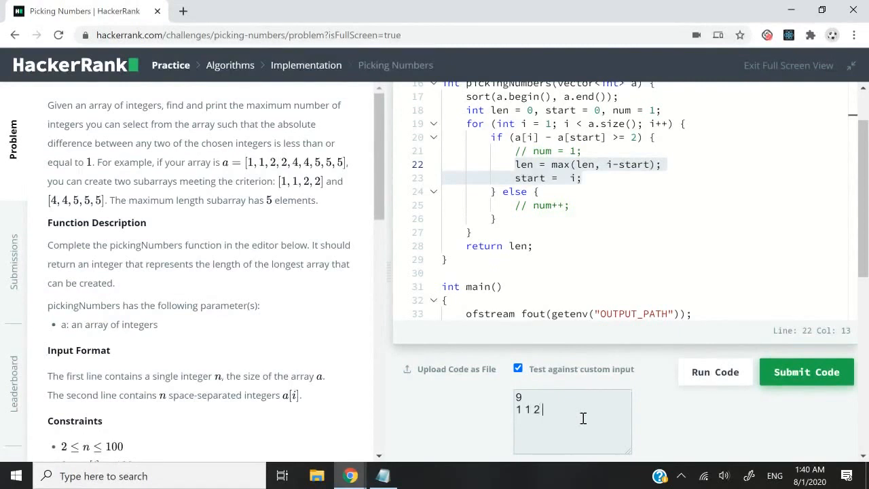
text(2 4 4 5 5 5)
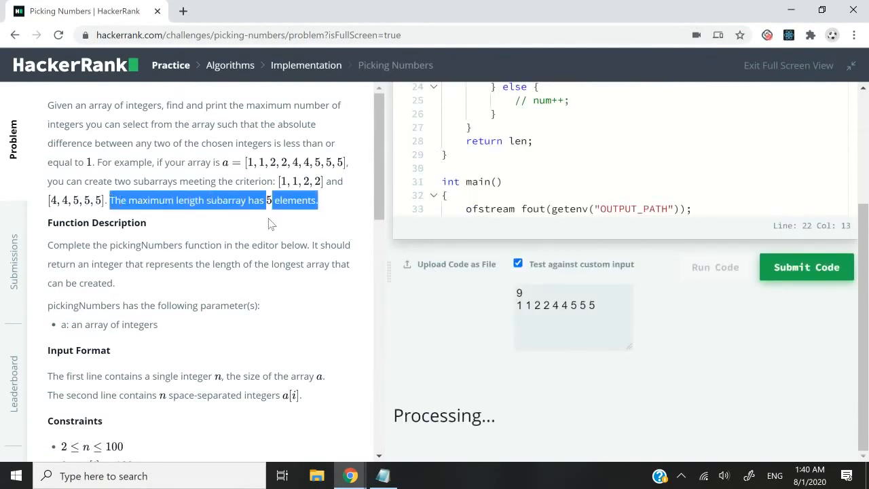
mouse_move(273, 218)
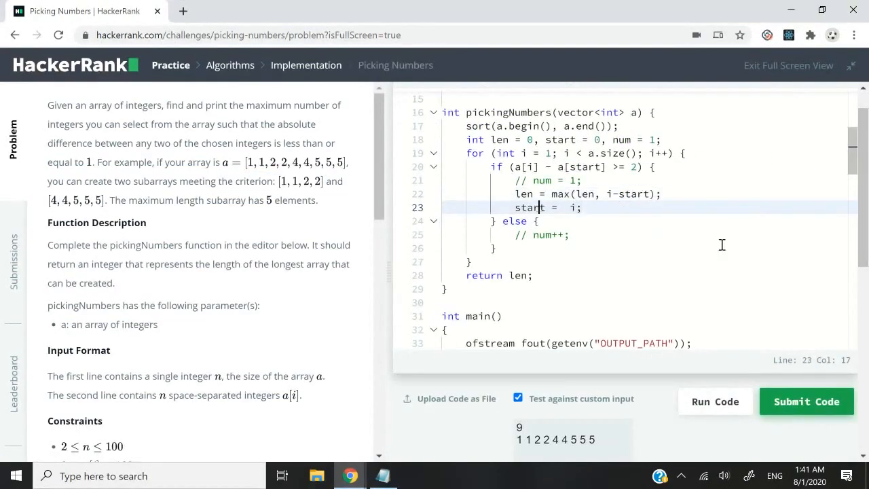
Step: Restore return max(len, num), disable custom input, and run sample tests 0–5 successfully
click(494, 248)
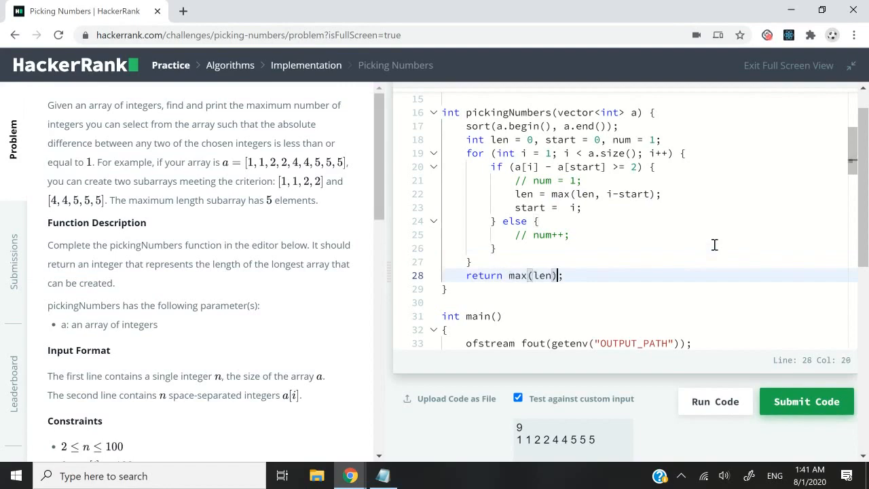
click(806, 401)
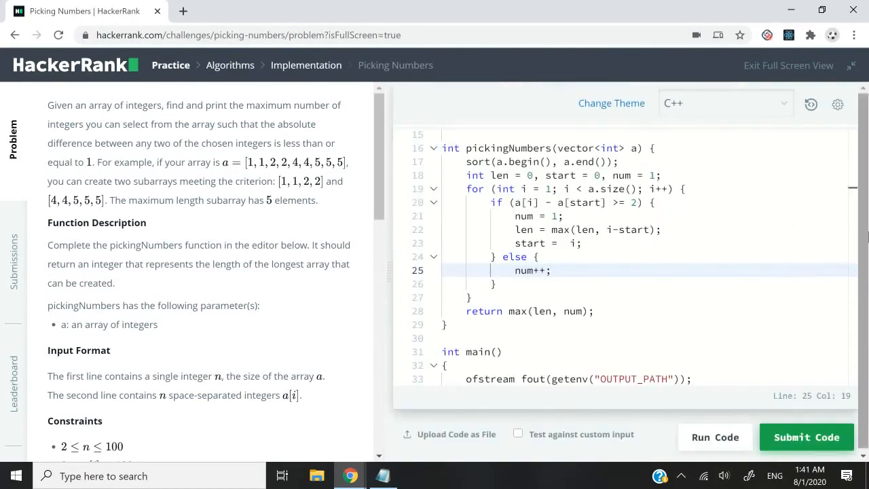
click(714, 437)
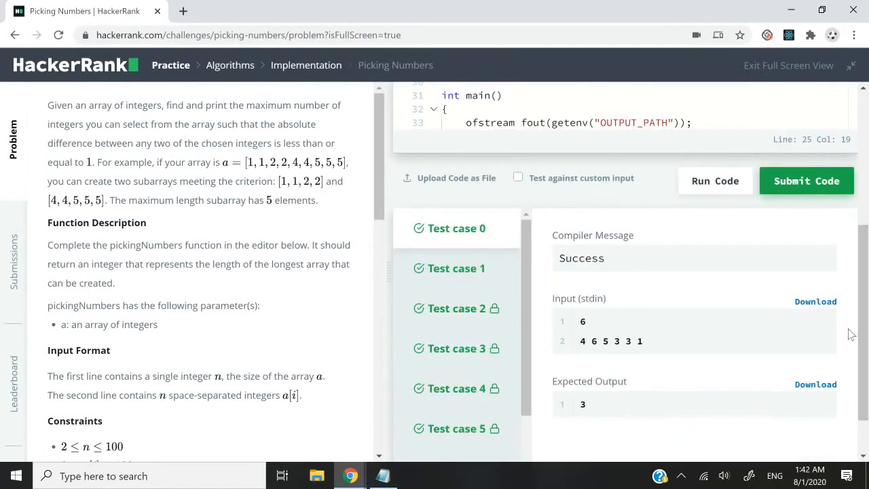